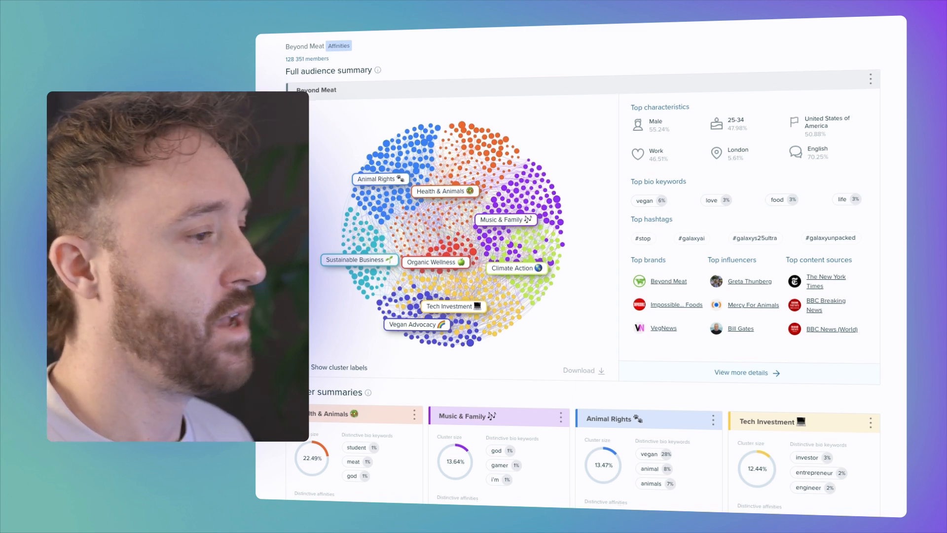
# Step: Request a three-sentence marketing summary of the attached audience screenshot
pyautogui.scroll(-3)
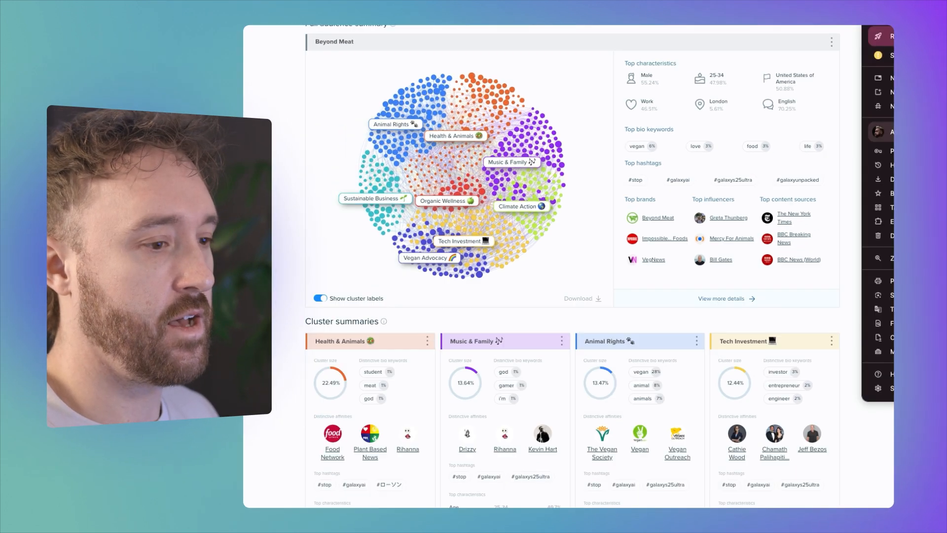
pyautogui.scroll(-3)
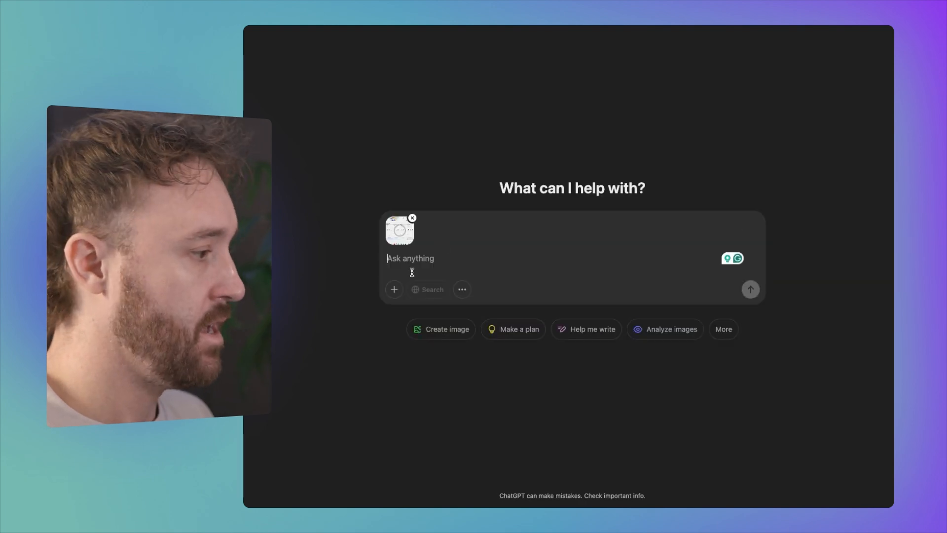
pyautogui.write('Summarize this audience in three short sentences that would help me market to them.')
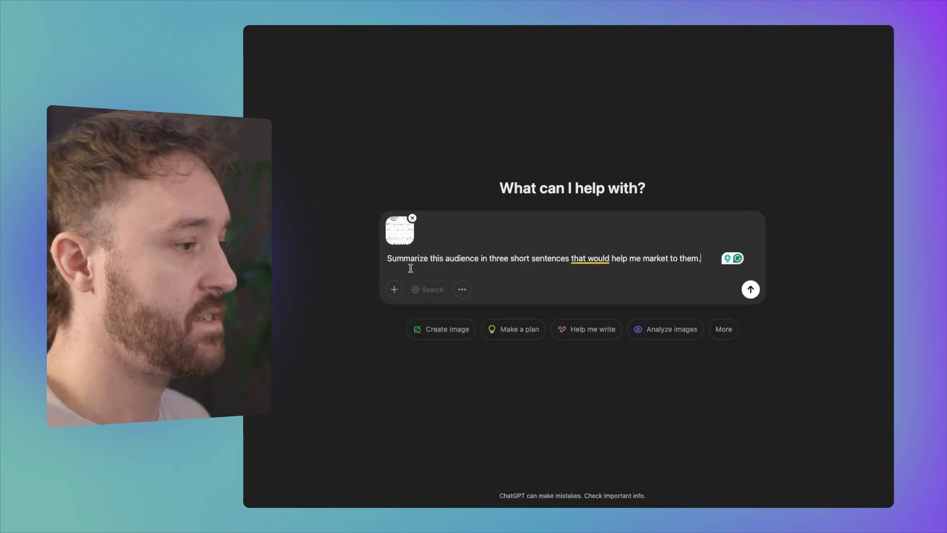
pyautogui.click(750, 289)
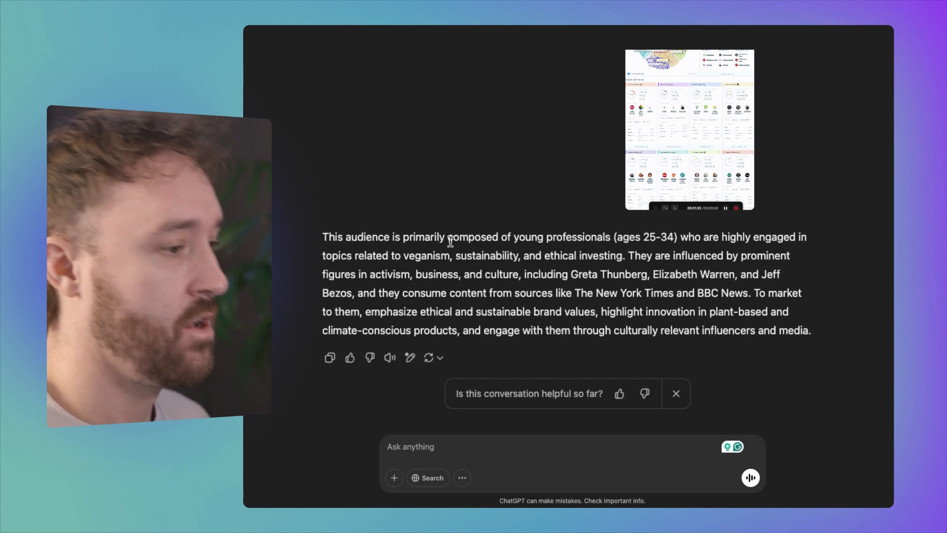
pyautogui.moveTo(417, 254)
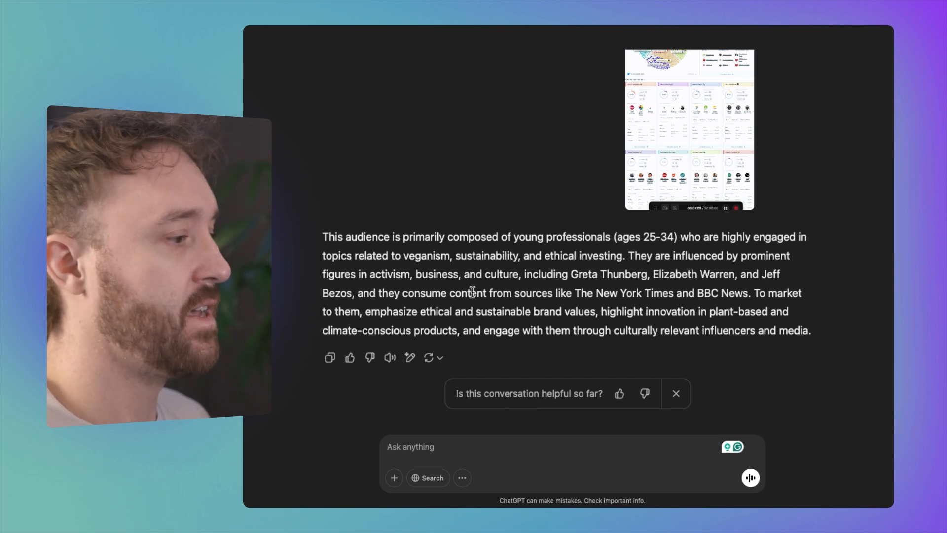
pyautogui.moveTo(609, 287)
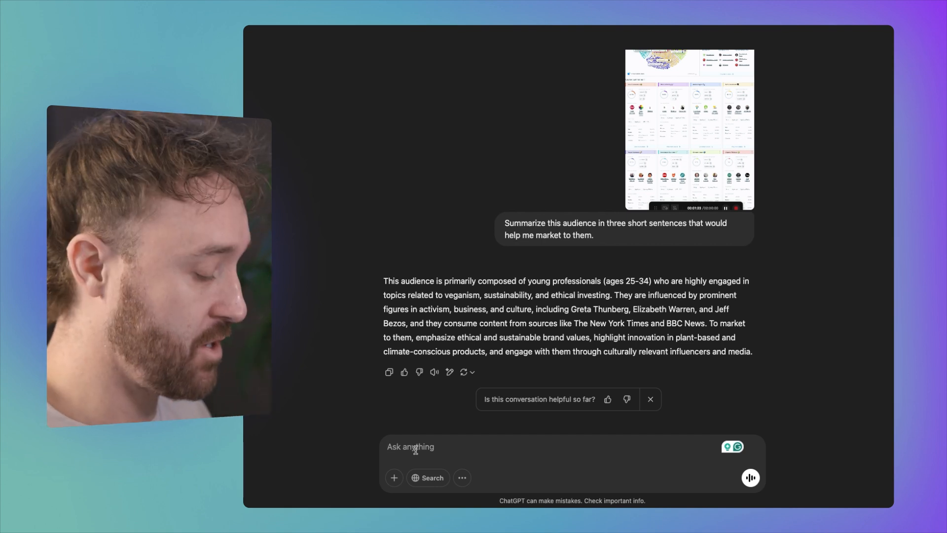
# Step: Request an image of what this audience group looks like for buyer personas
pyautogui.write('Could you')
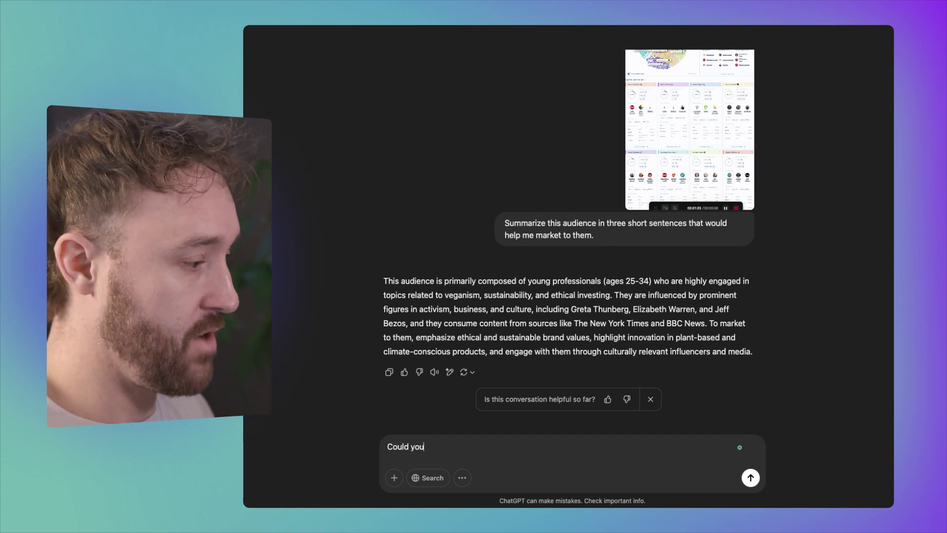
pyautogui.write('provide an')
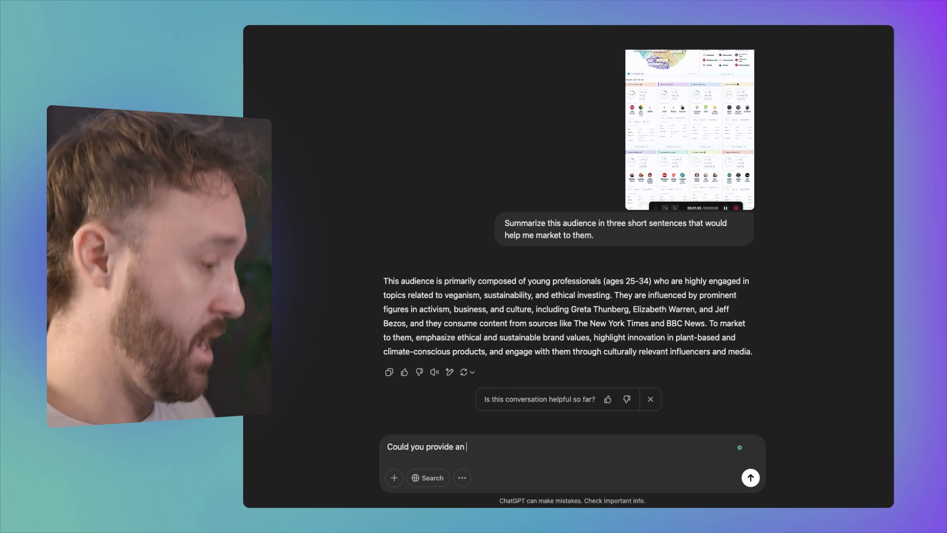
pyautogui.write('image of what this grou')
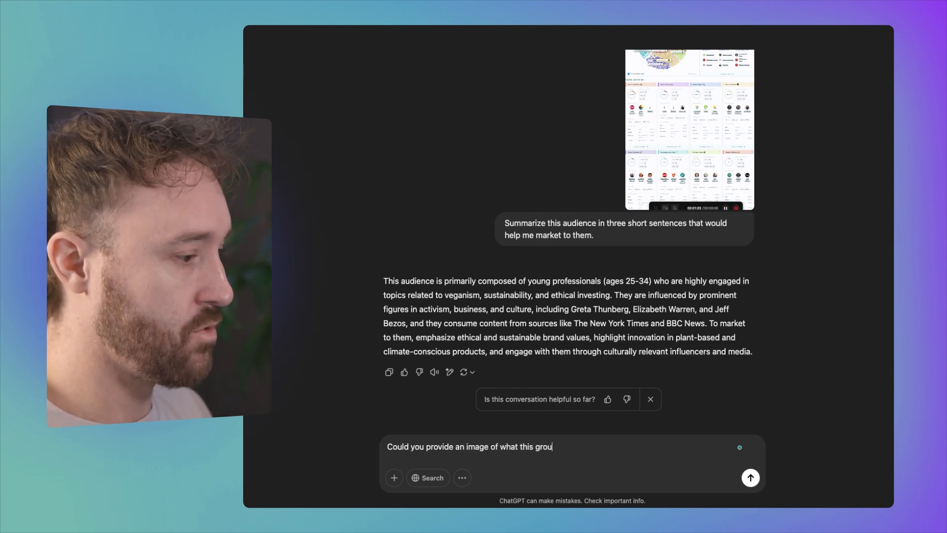
pyautogui.write('p of people look li')
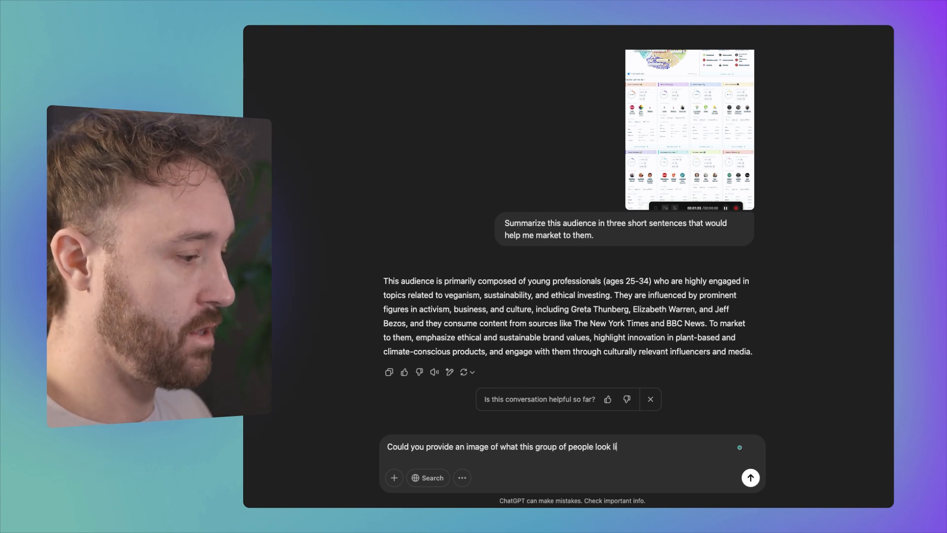
pyautogui.write('ke that we can use f')
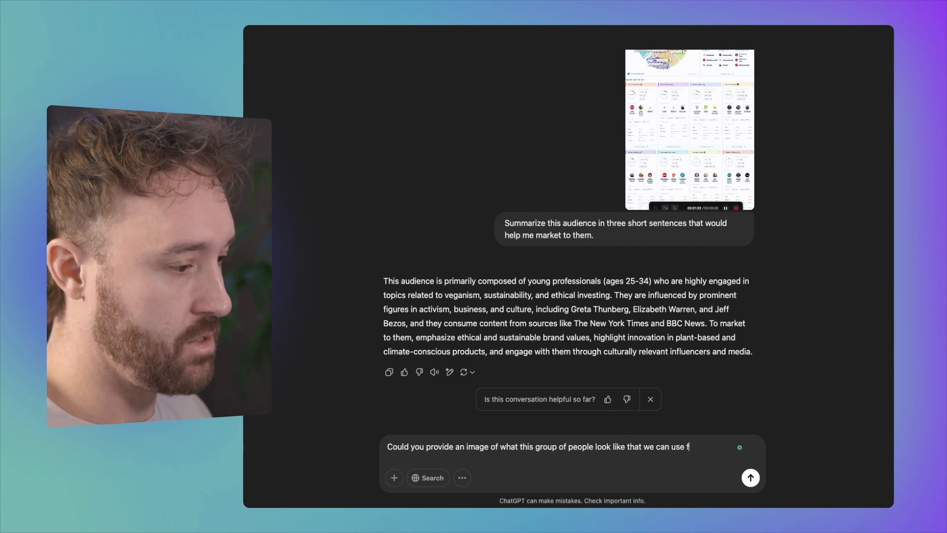
pyautogui.click(750, 477)
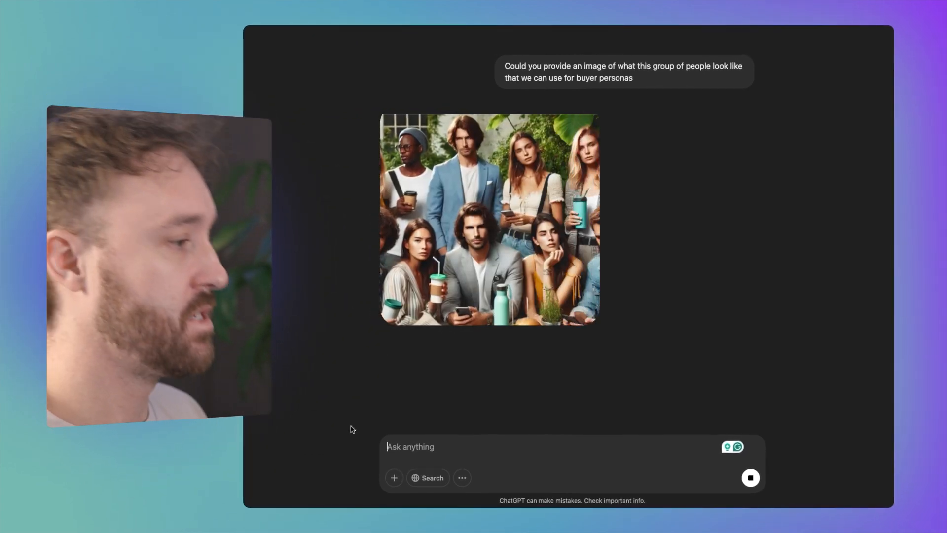
pyautogui.click(488, 219)
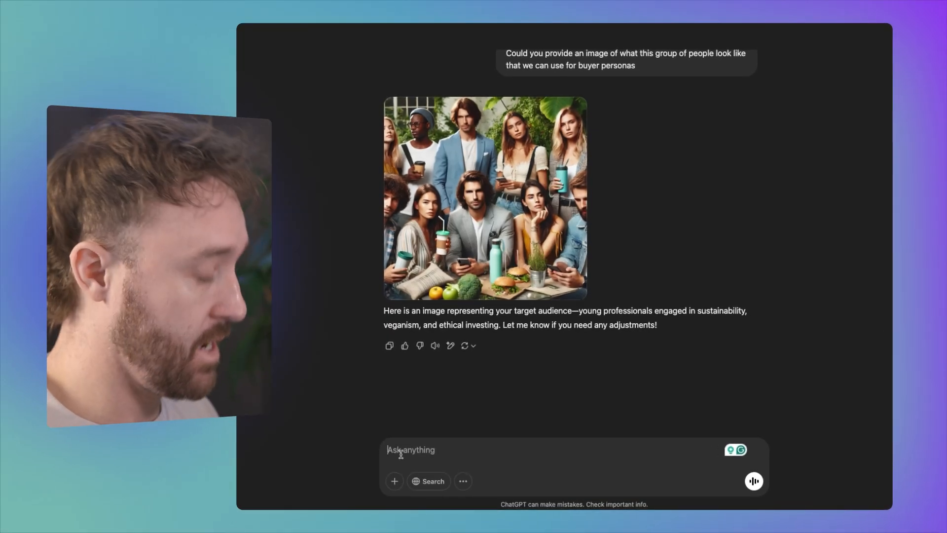
# Step: Send the Beyond Meat product offerings link and ask for a brand-new product idea
pyautogui.write('Here are the current Beyond Meat product offerings: [Insert link to product page]. Based on this AND the audience insights I uploaded earlier, come up with a brand-new product that Beyond Meat could sell.')
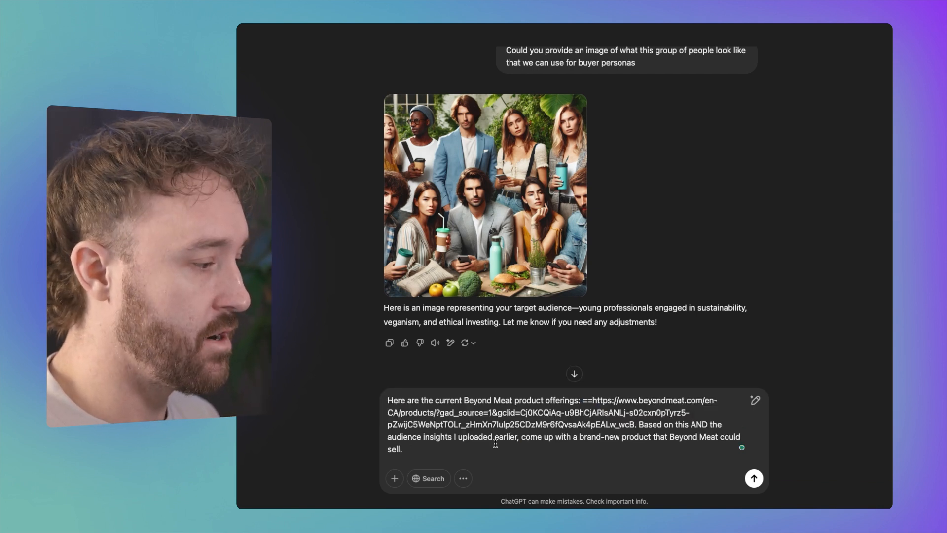
pyautogui.moveTo(489, 446)
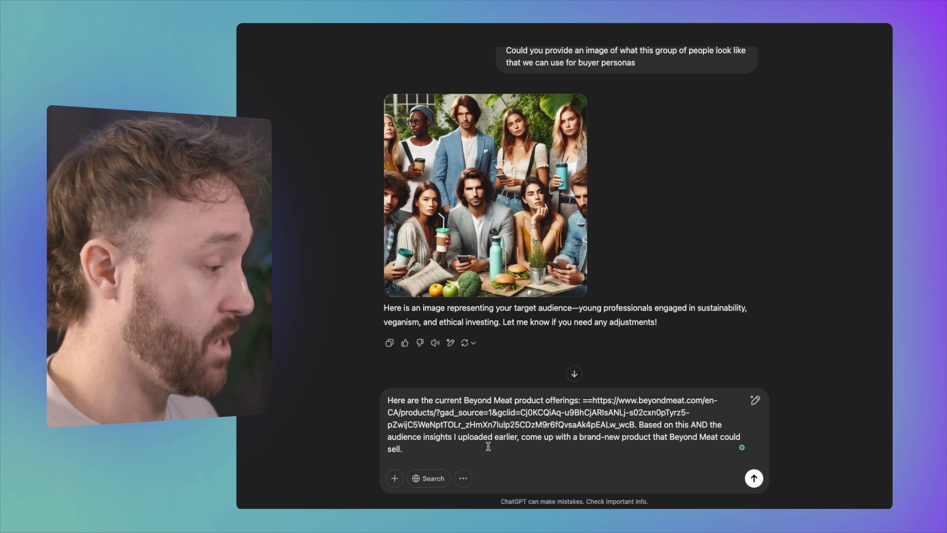
pyautogui.click(753, 477)
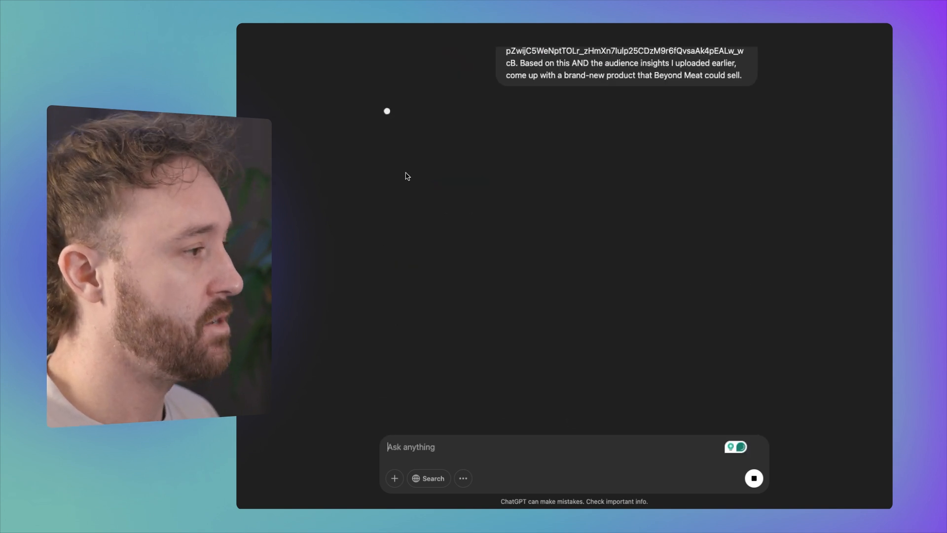
pyautogui.moveTo(392, 189)
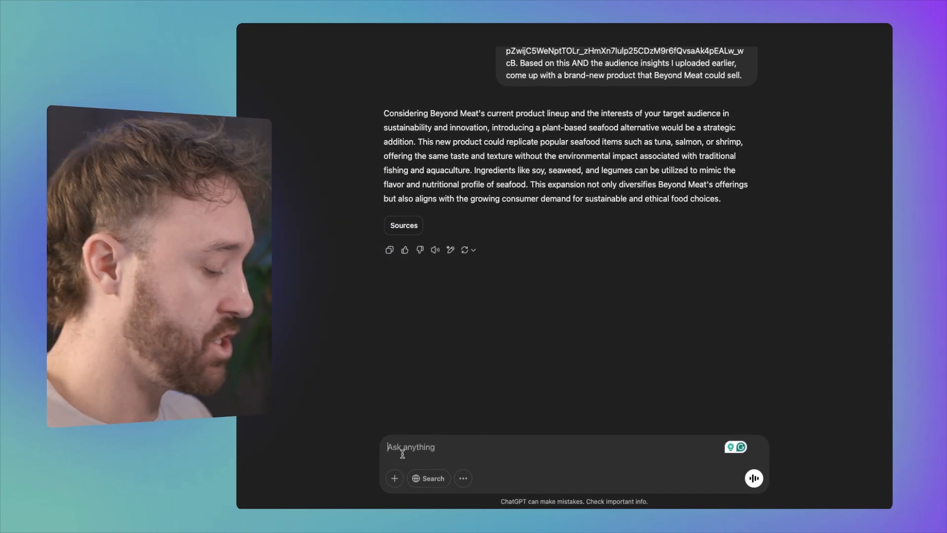
# Step: Request a packaging mockup of the plant-based seafood product as seen on shelves
pyautogui.write('With this pro')
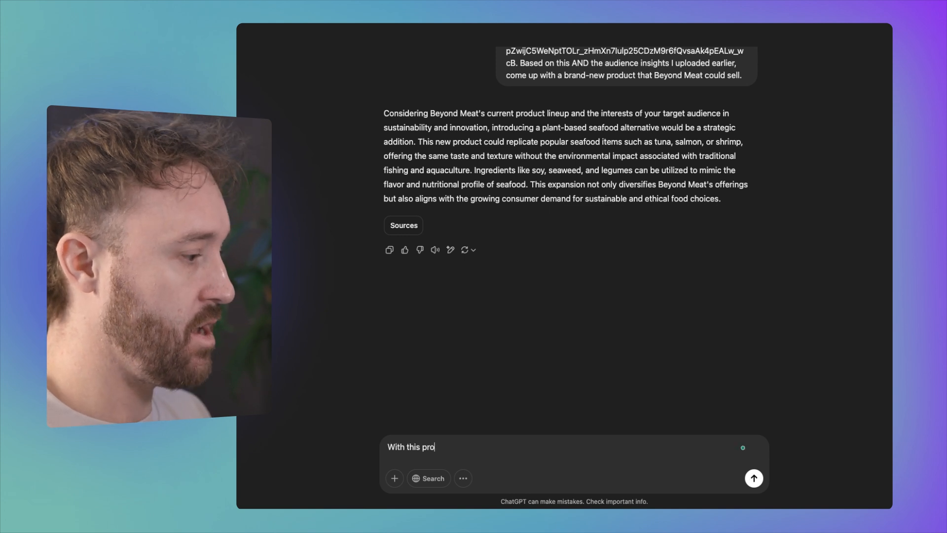
pyautogui.write('duct idea in mind - c')
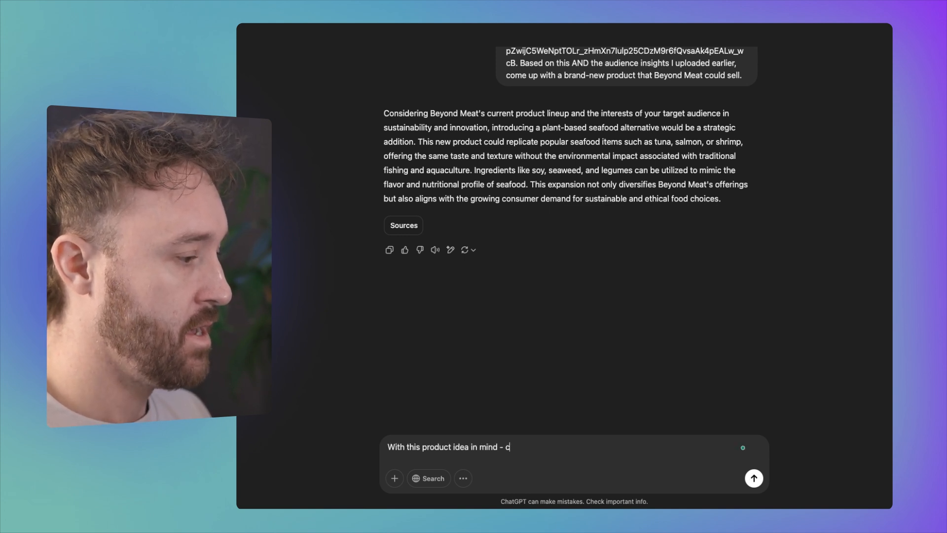
pyautogui.write('an you do a packa')
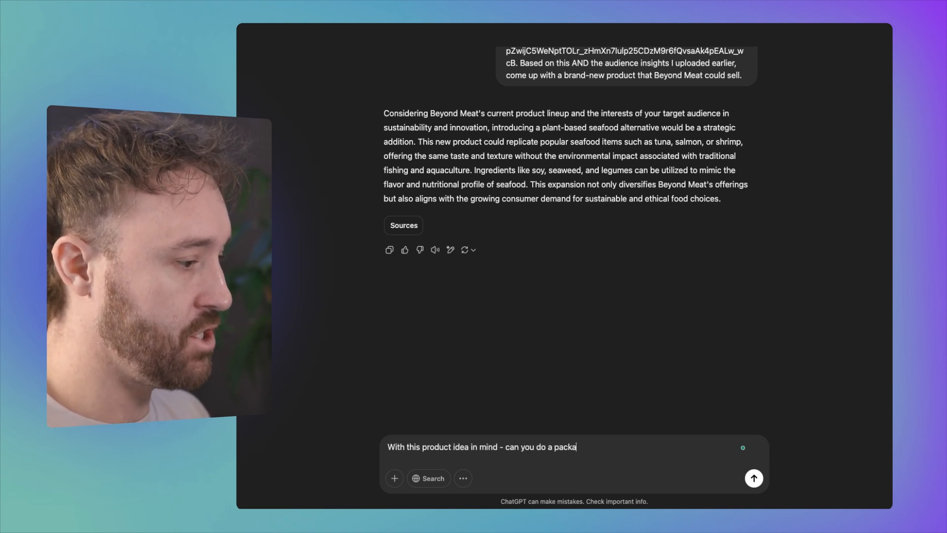
pyautogui.write('ging mockup of th')
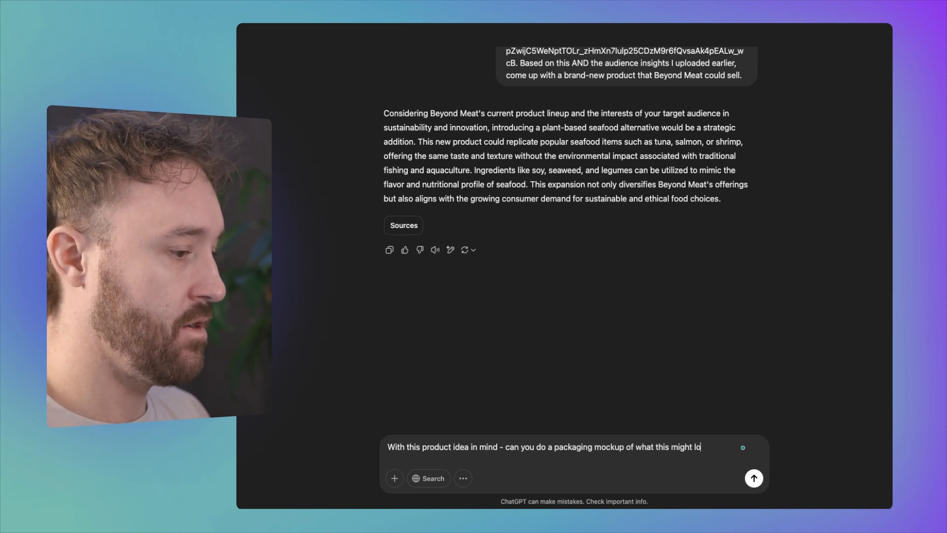
pyautogui.write('ook like on the shelve')
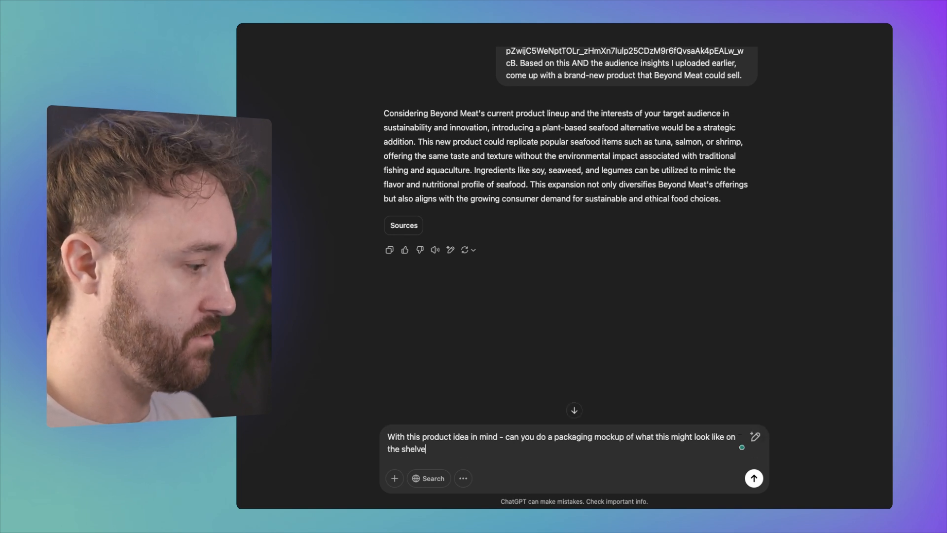
pyautogui.click(754, 478)
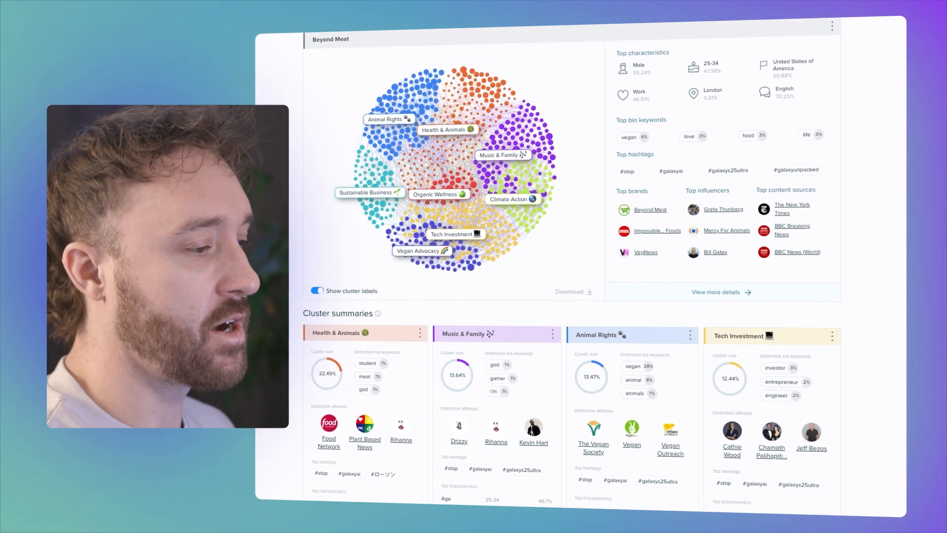
pyautogui.scroll(-3)
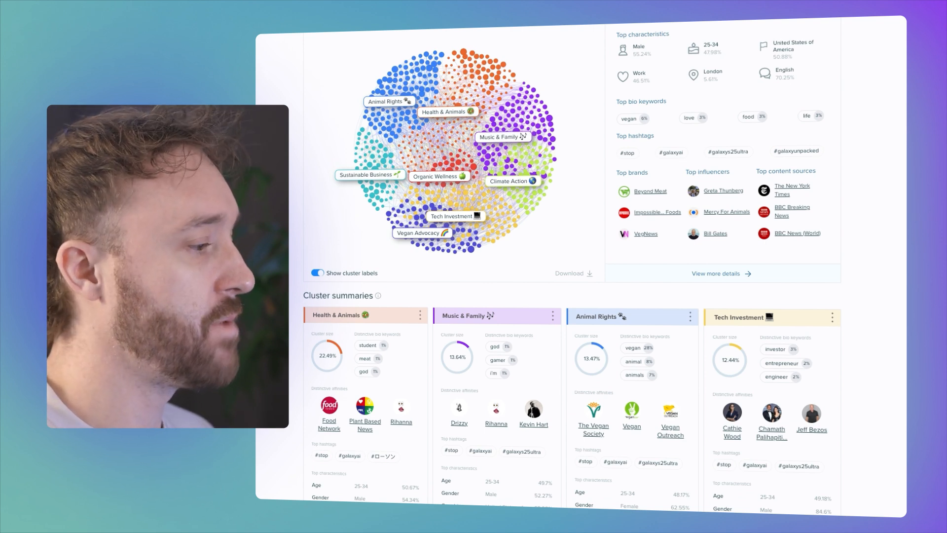
pyautogui.scroll(-3)
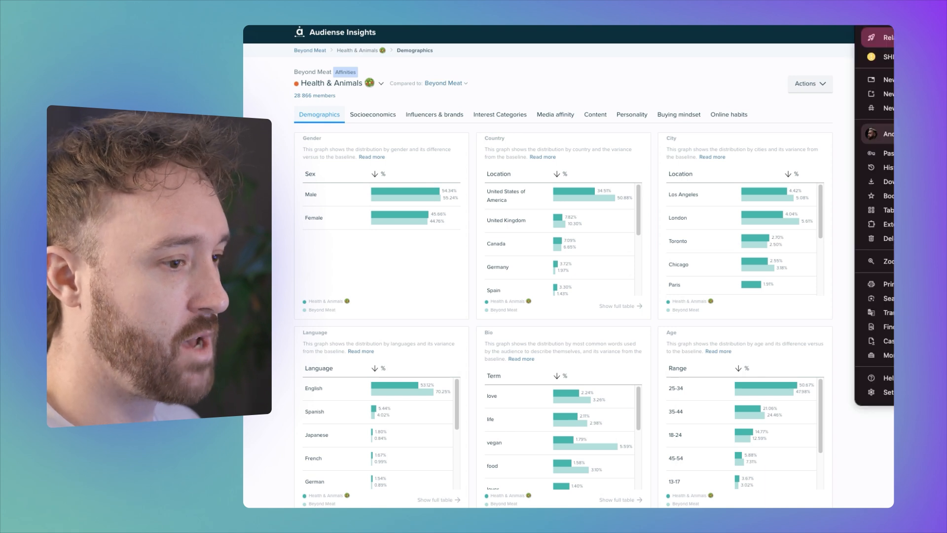
# Step: Scroll through the Health & Animals socioeconomics breakdown
pyautogui.scroll(-3)
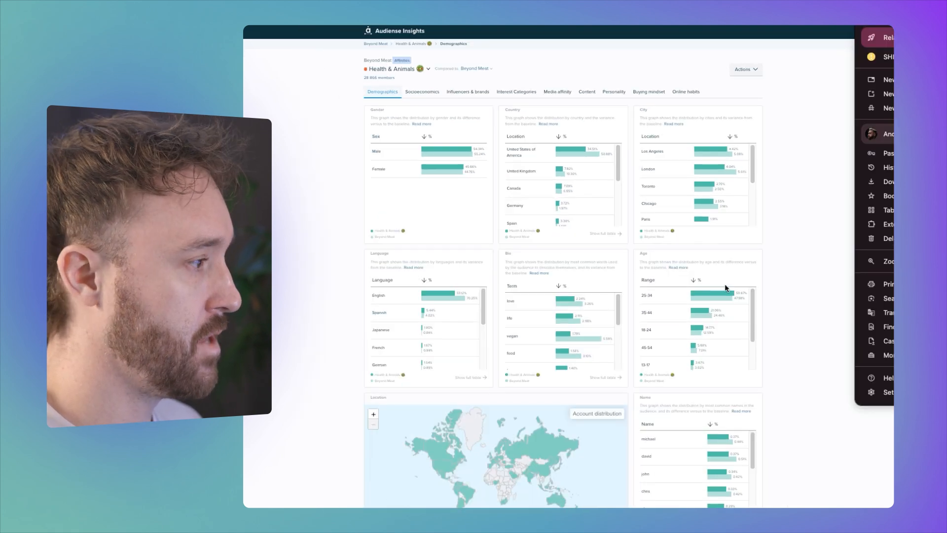
pyautogui.scroll(-3)
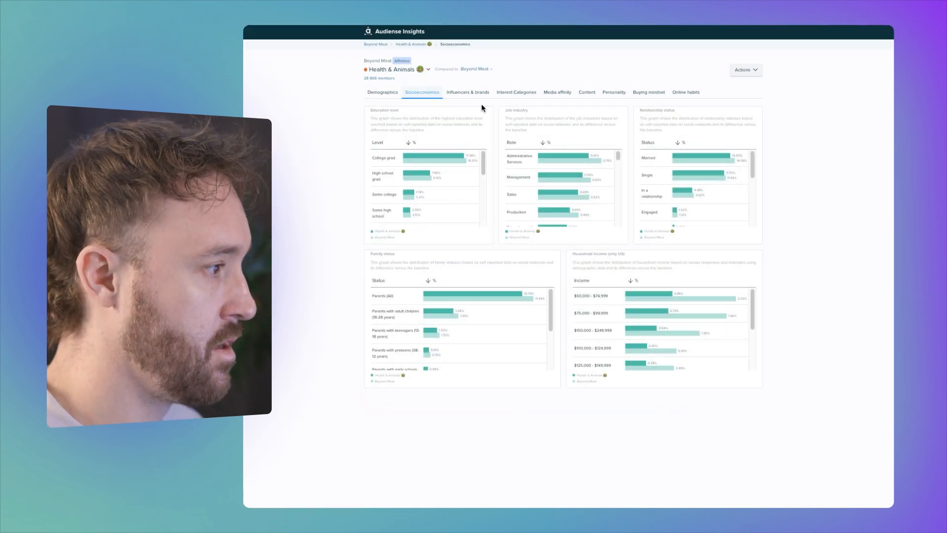
# Step: View the audience's influencers & brands, interest categories, media affinity and content pages
pyautogui.click(468, 92)
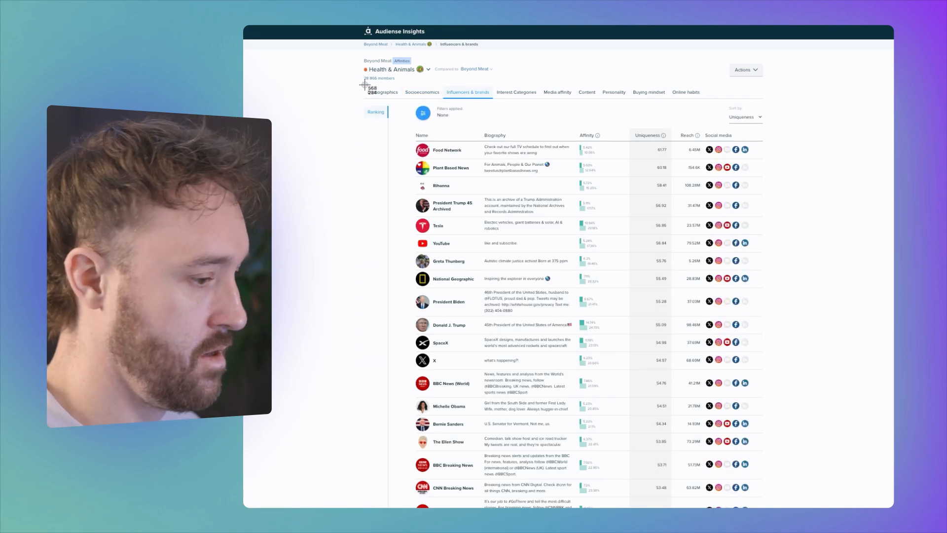
pyautogui.moveTo(561, 194)
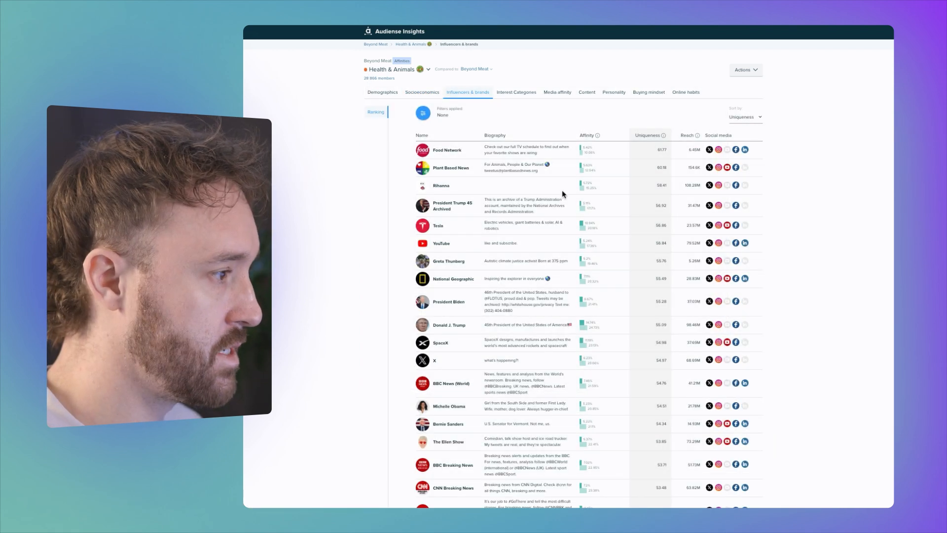
pyautogui.click(516, 92)
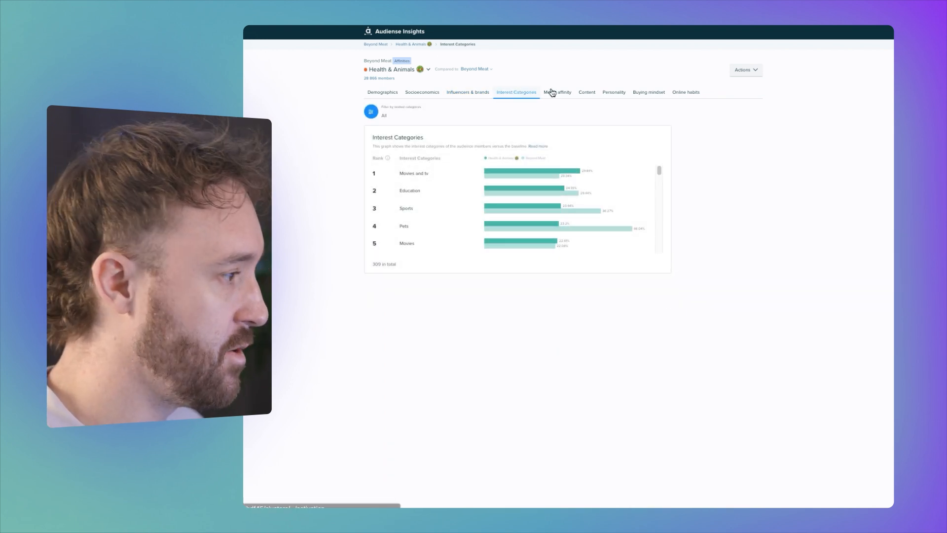
pyautogui.click(556, 92)
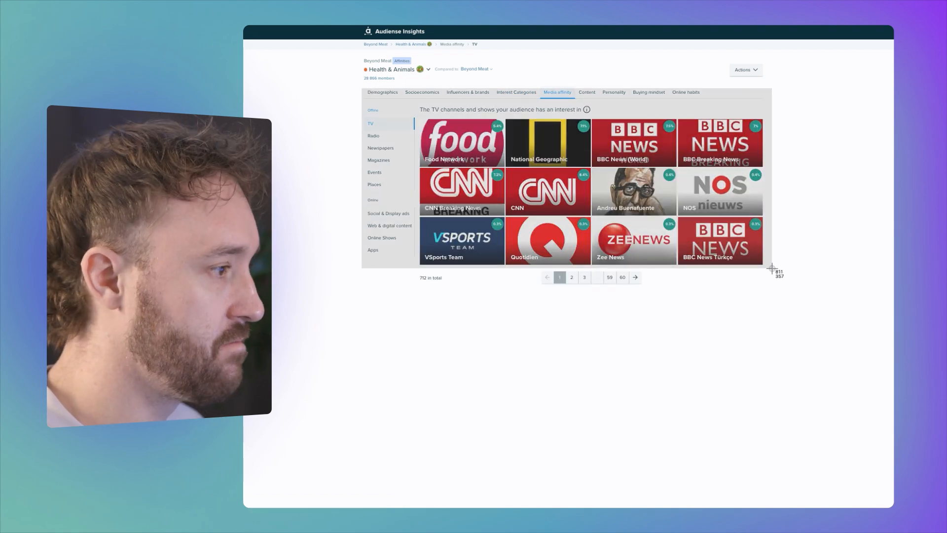
pyautogui.click(585, 92)
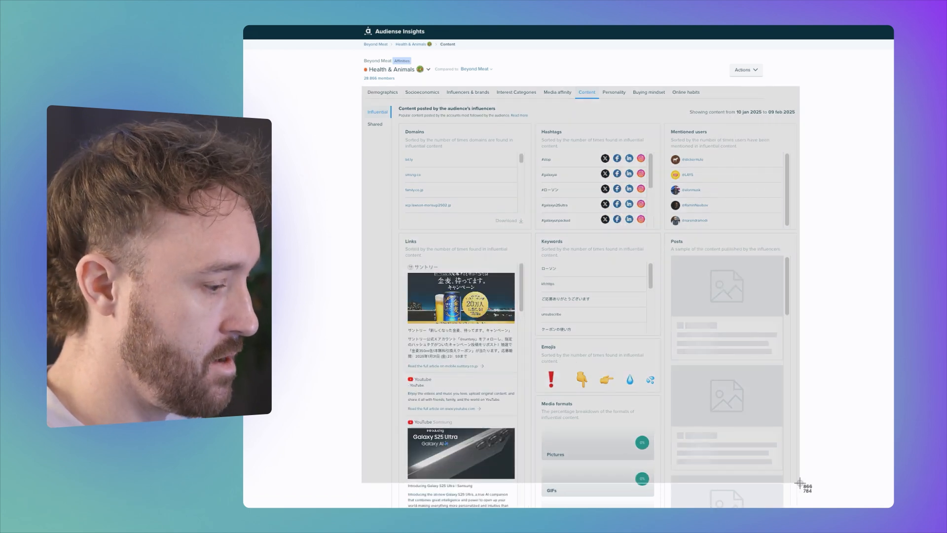
# Step: View the audience's personality and buying-mindset insights pages
pyautogui.click(613, 91)
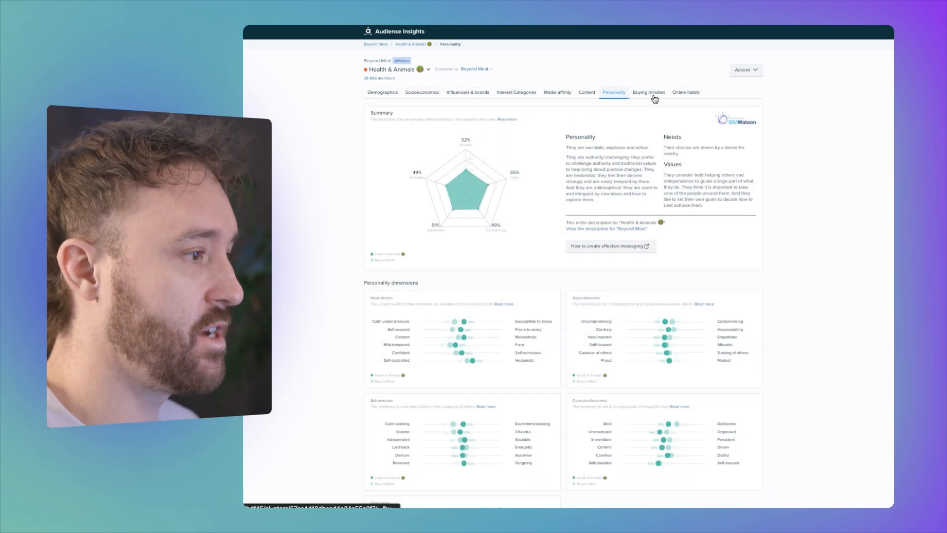
pyautogui.click(649, 92)
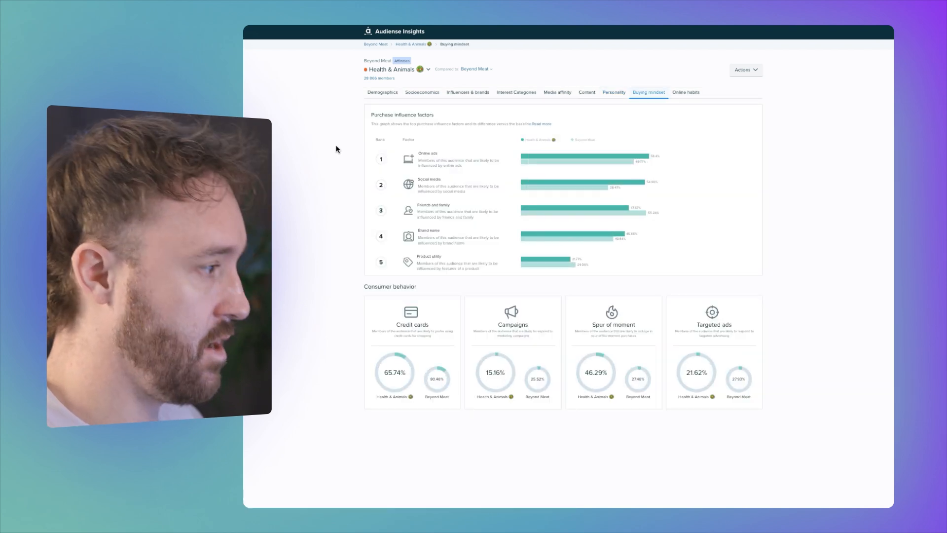
pyautogui.moveTo(622, 185)
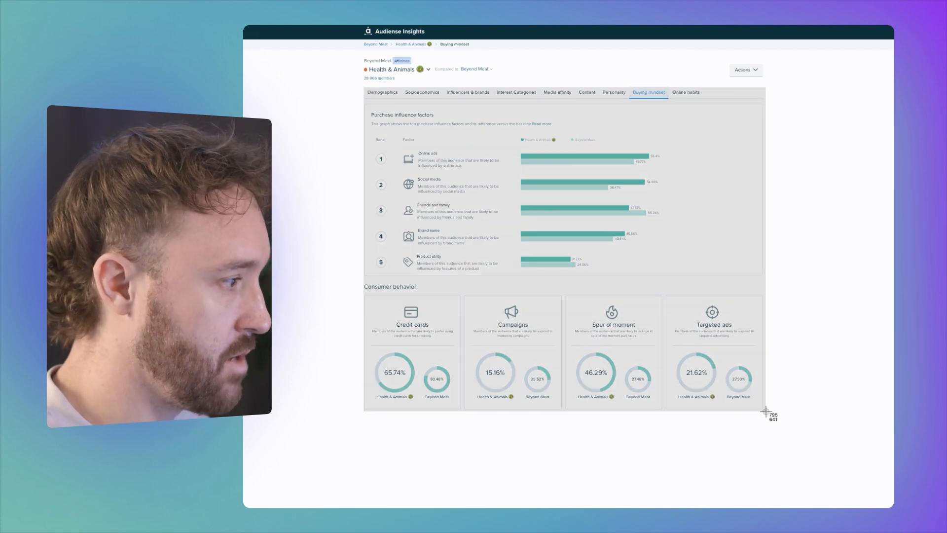
pyautogui.click(685, 92)
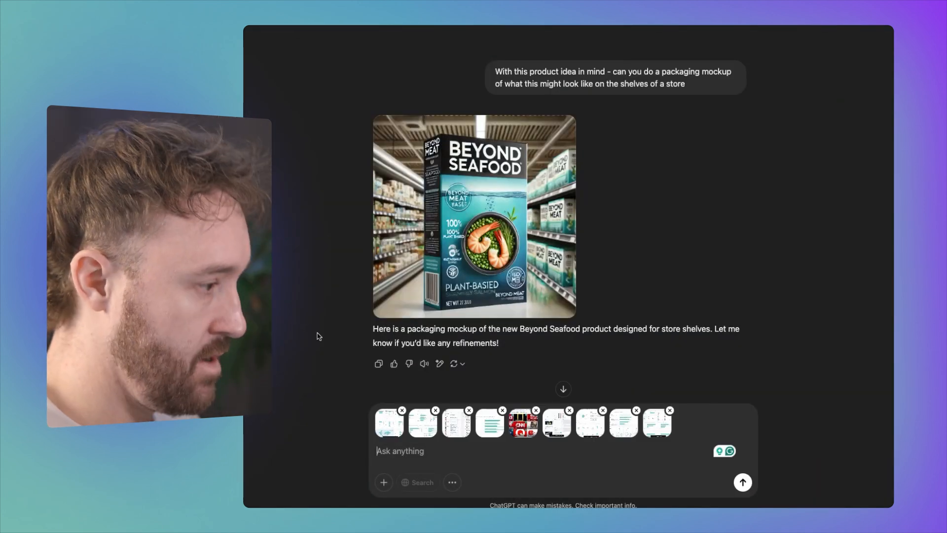
# Step: Draft a prompt asking for a marketing targeting strategy for the Health & Animals audience
pyautogui.write('H')
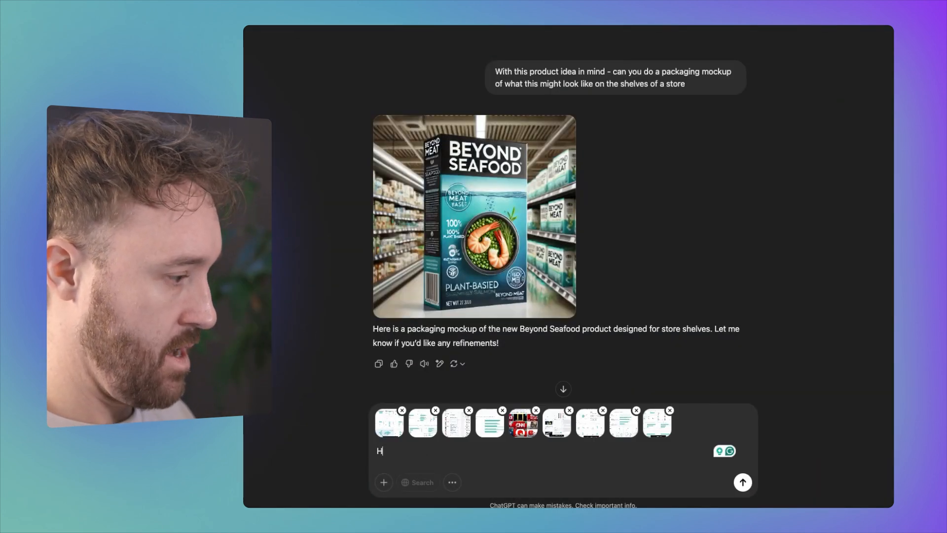
pyautogui.write('I want you to hel')
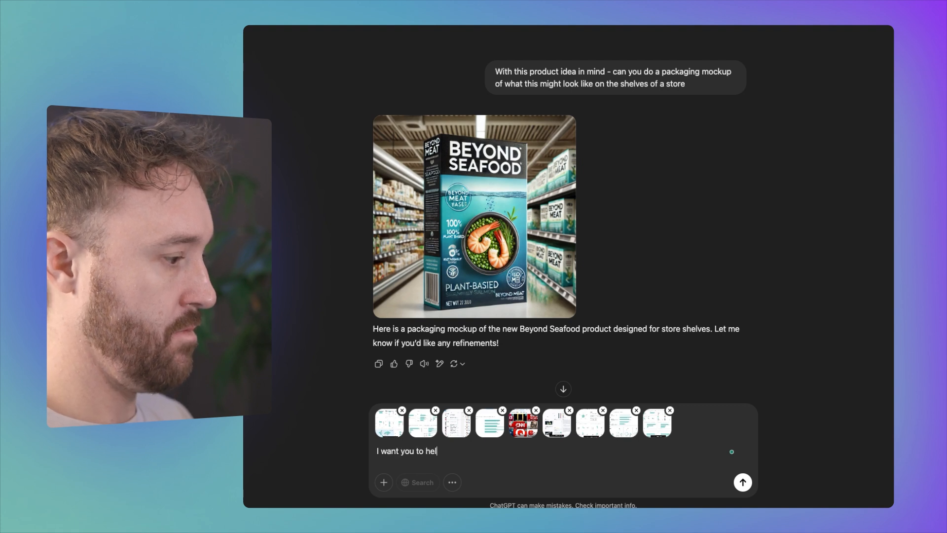
pyautogui.write('p me build a mark')
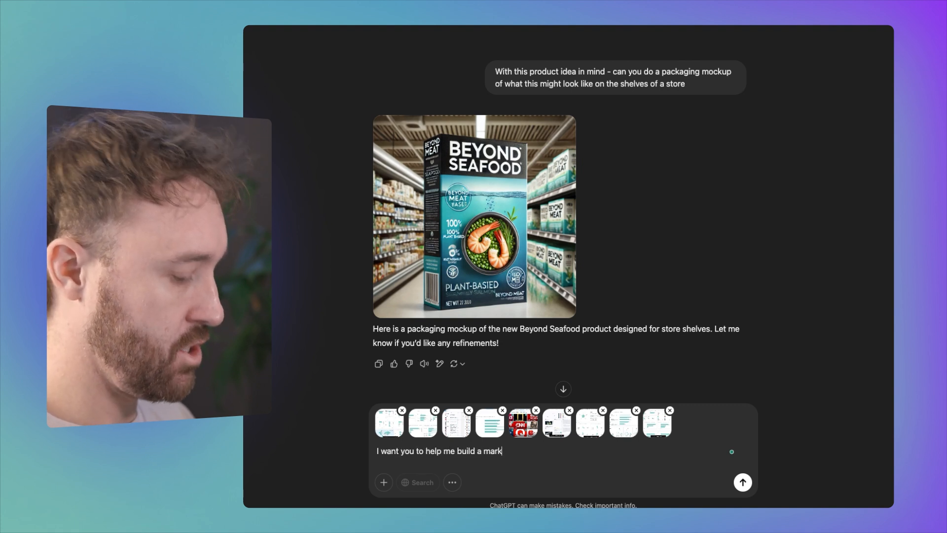
pyautogui.write('eting strategy')
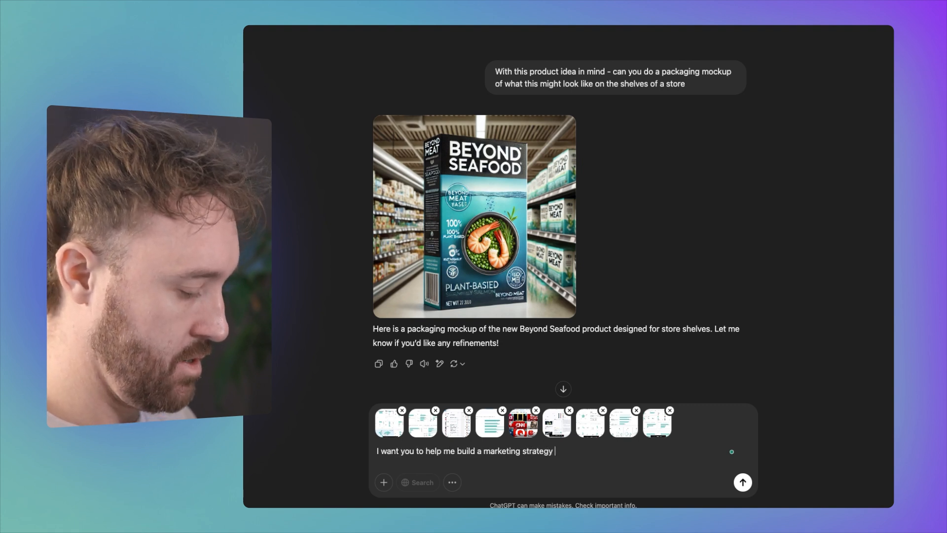
pyautogui.write('to target the')
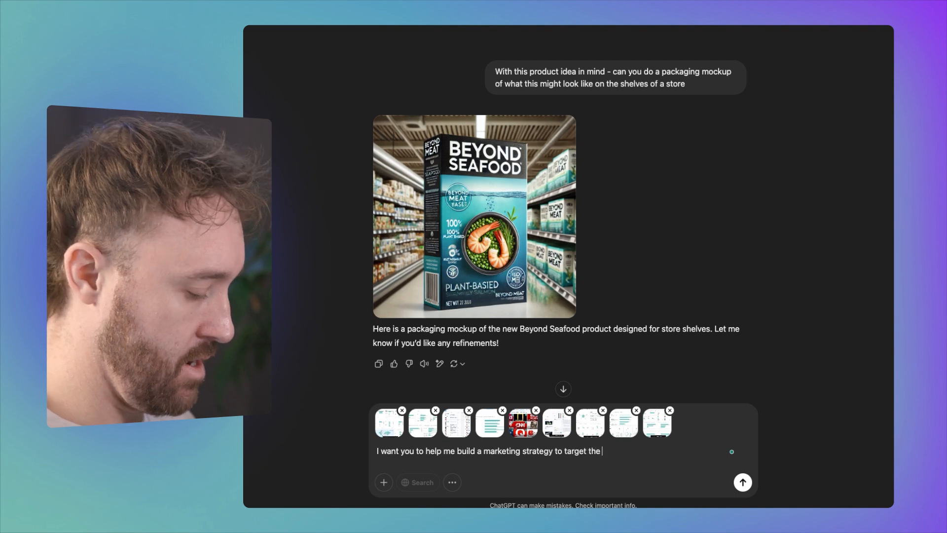
pyautogui.write('audience')
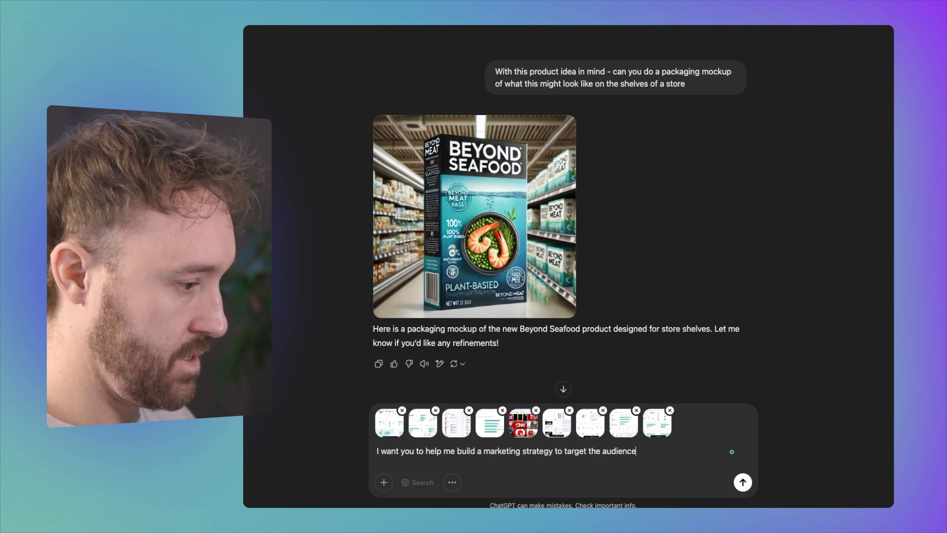
pyautogui.write('of health & animals')
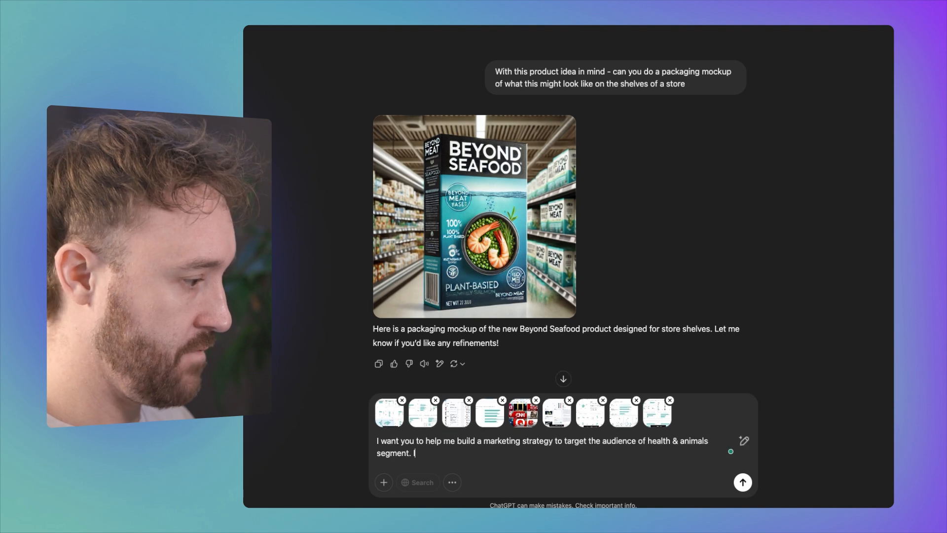
pyautogui.write('I have dropp')
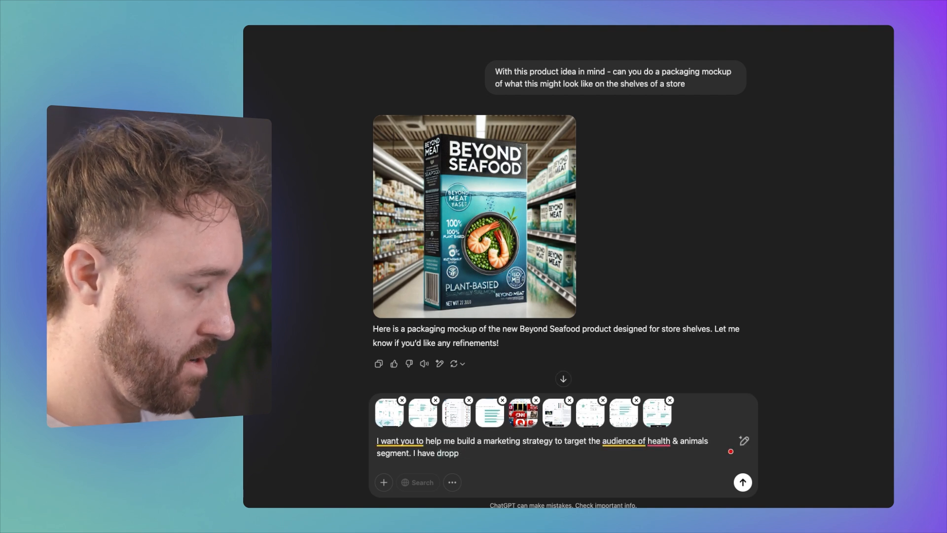
pyautogui.write('ed everything about')
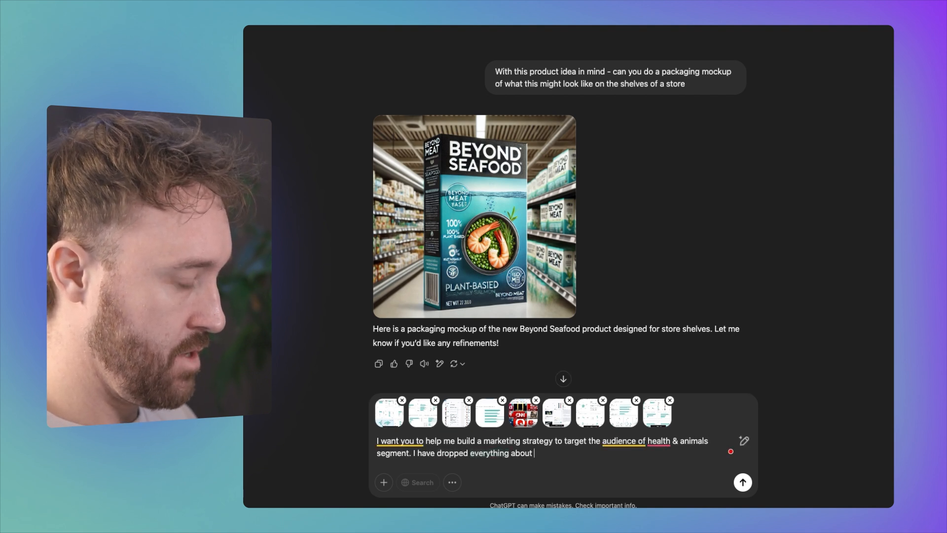
pyautogui.write('them to analyze from')
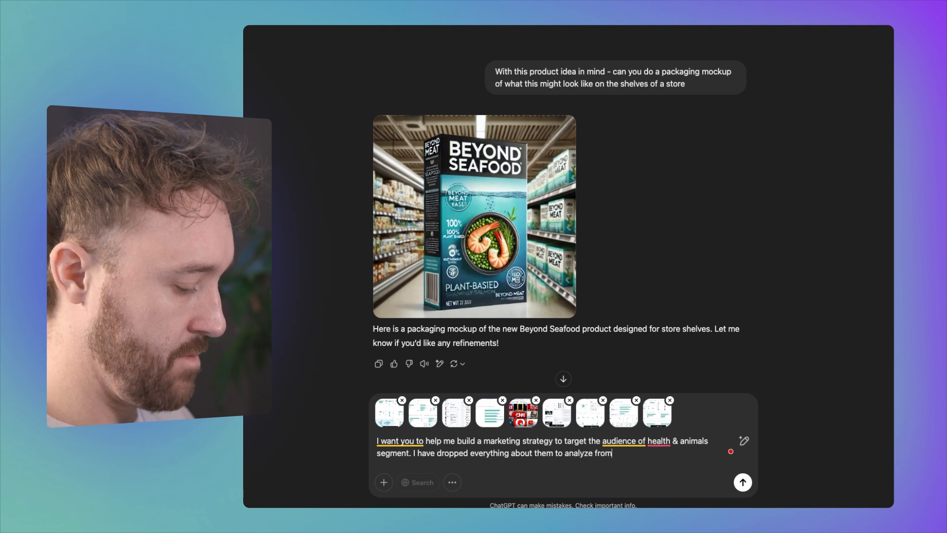
pyautogui.write('demographics, to personality insights, wher')
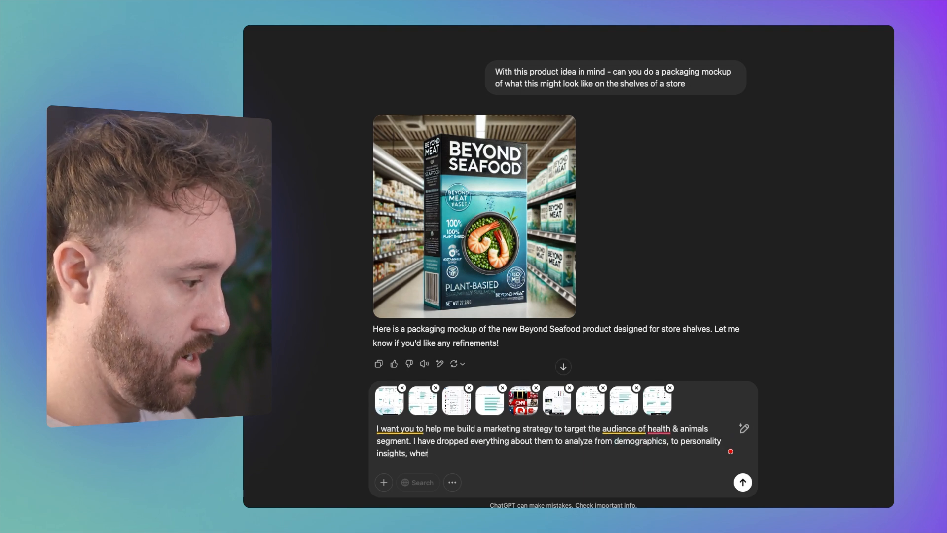
pyautogui.write('e they spend time onl')
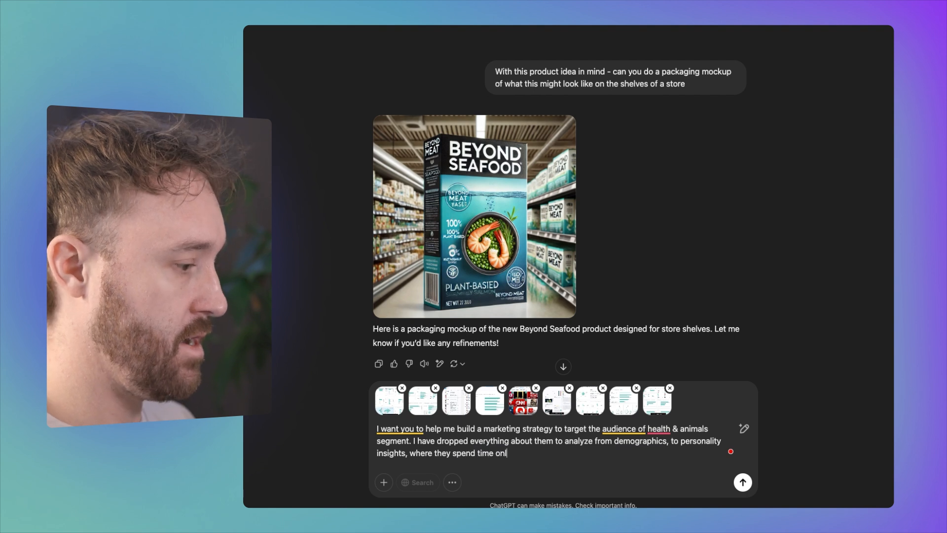
pyautogui.write('ine etc. Please c')
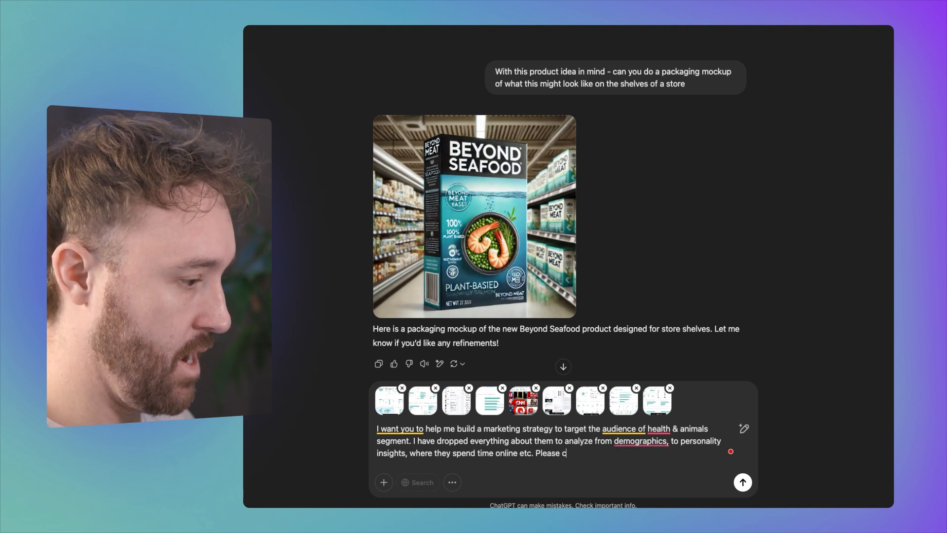
pyautogui.write('reate a marketing tar')
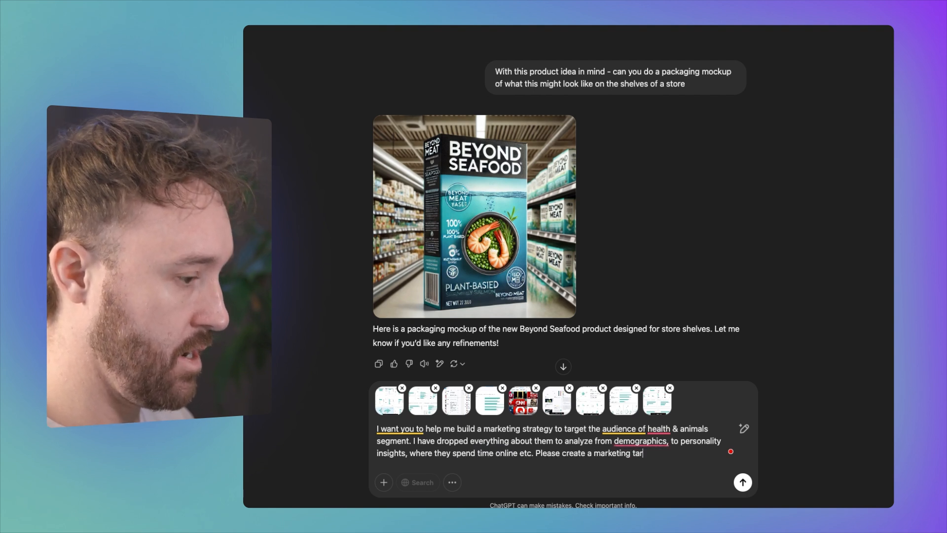
pyautogui.write('geting strategy that we')
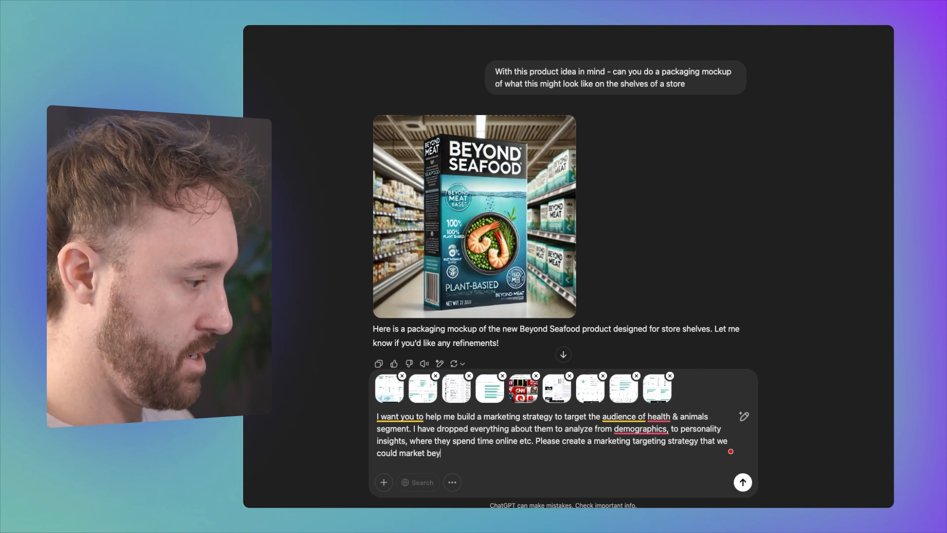
# Step: Send the Beyond Seafood marketing strategy request and follow the generated audience and messaging sections
pyautogui.write('ond seafood to')
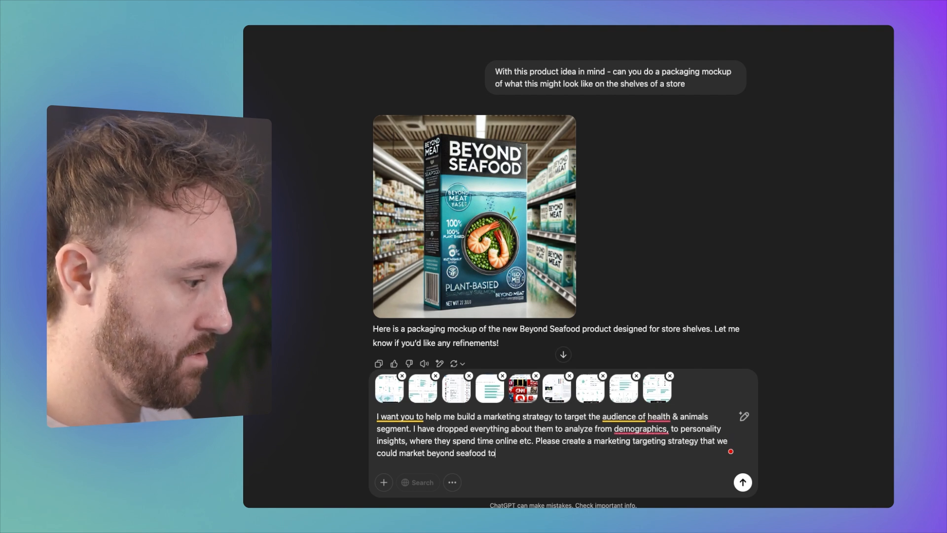
pyautogui.click(742, 483)
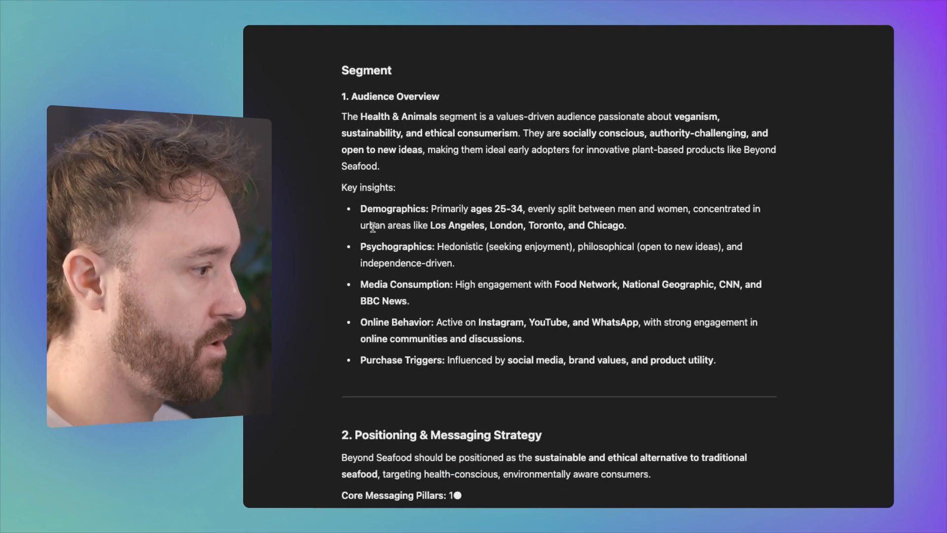
pyautogui.scroll(-3)
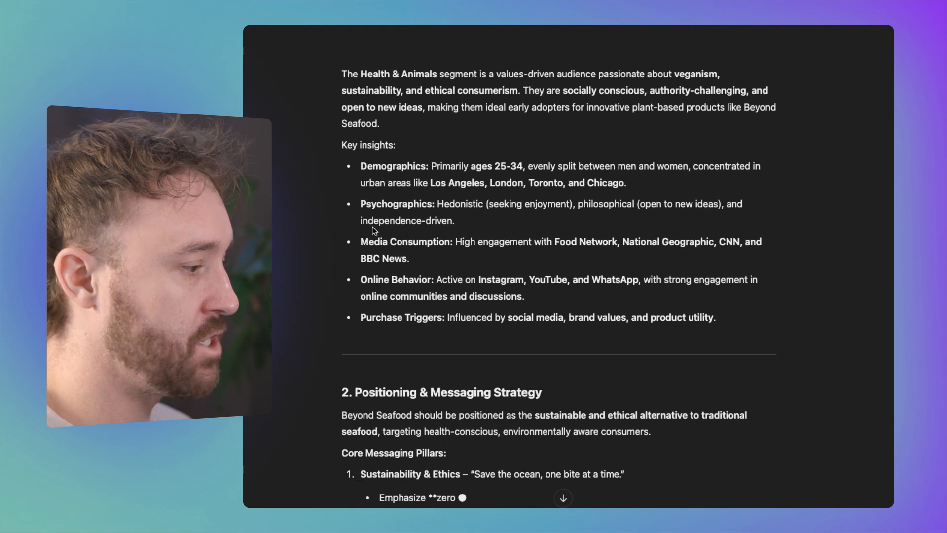
pyautogui.scroll(-3)
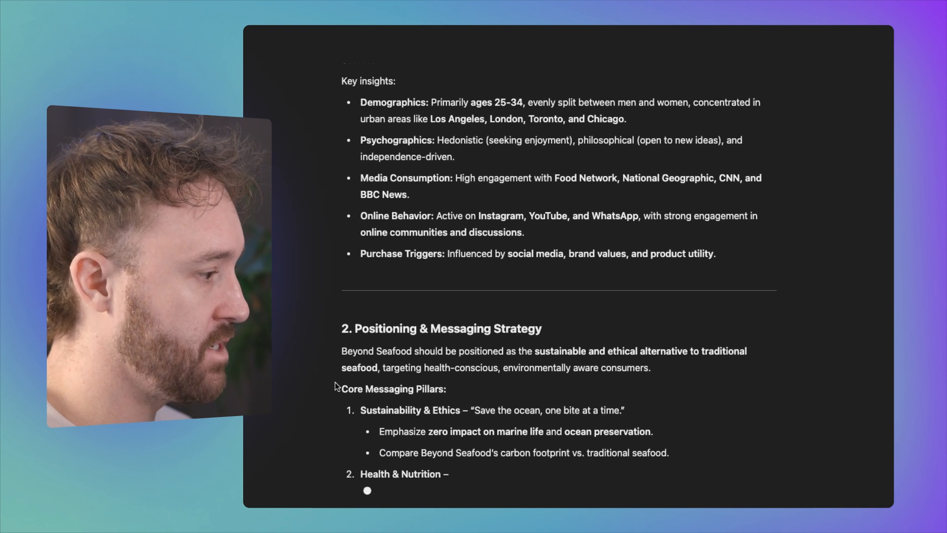
pyautogui.scroll(-3)
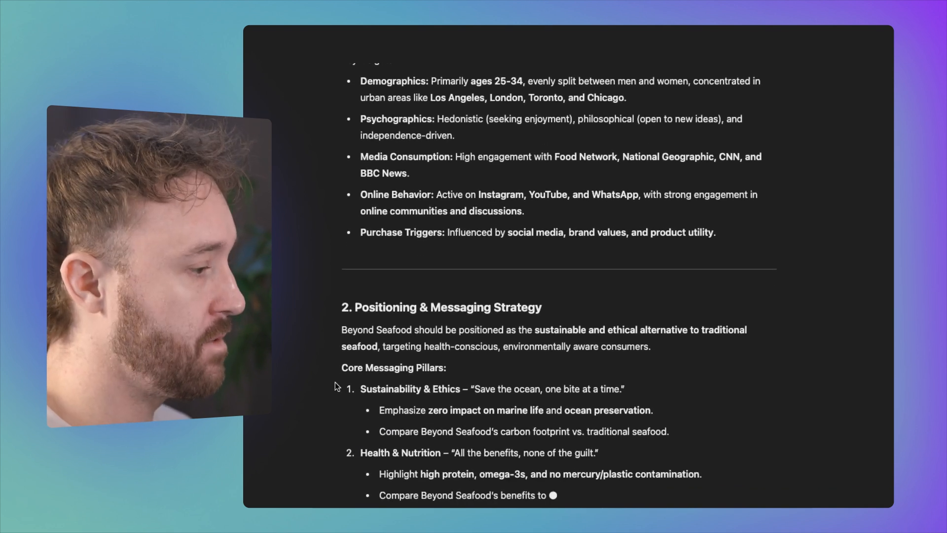
pyautogui.scroll(-3)
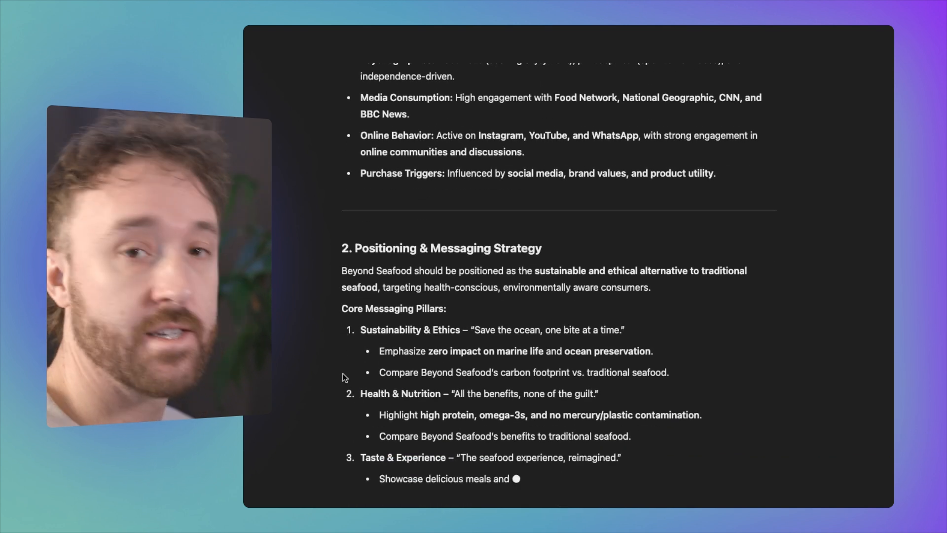
pyautogui.scroll(-3)
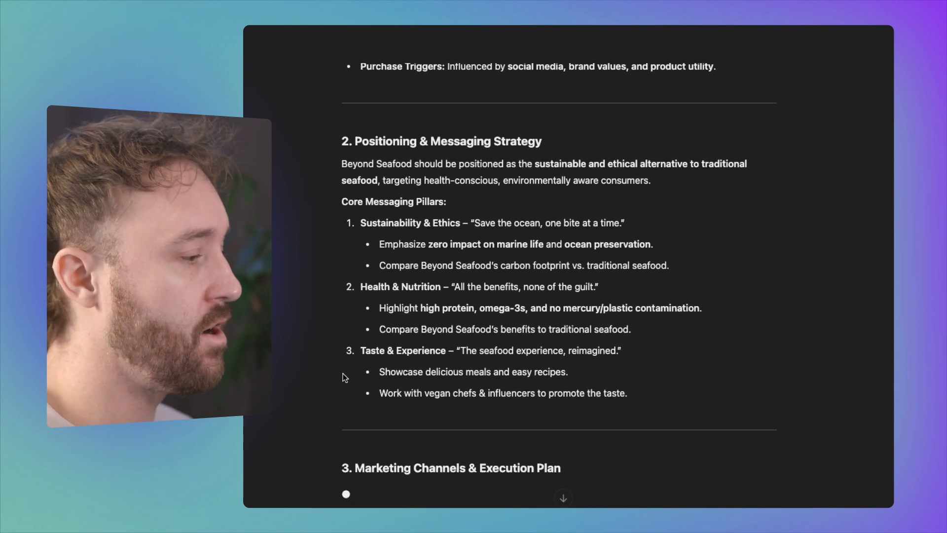
pyautogui.scroll(-3)
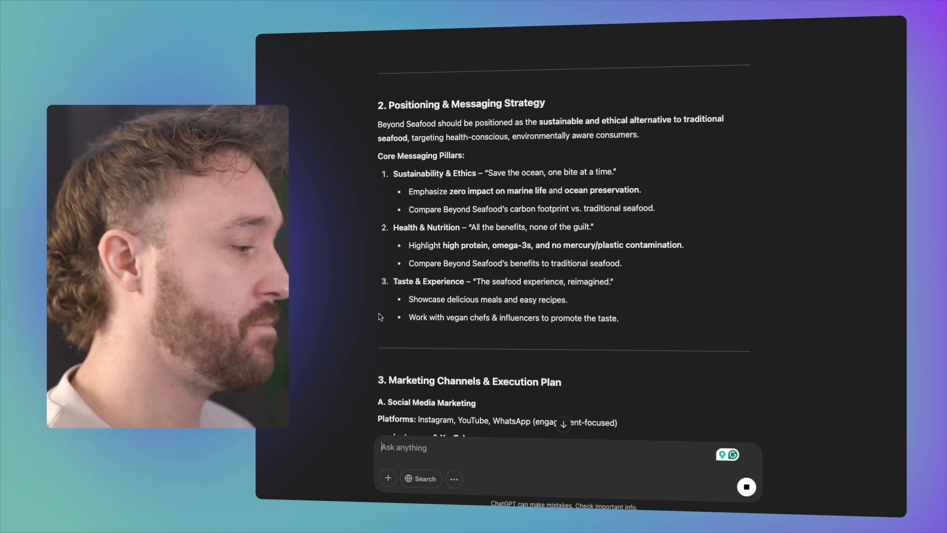
# Step: Scroll through the marketing channels, community activation, KPIs and final thoughts sections
pyautogui.scroll(-3)
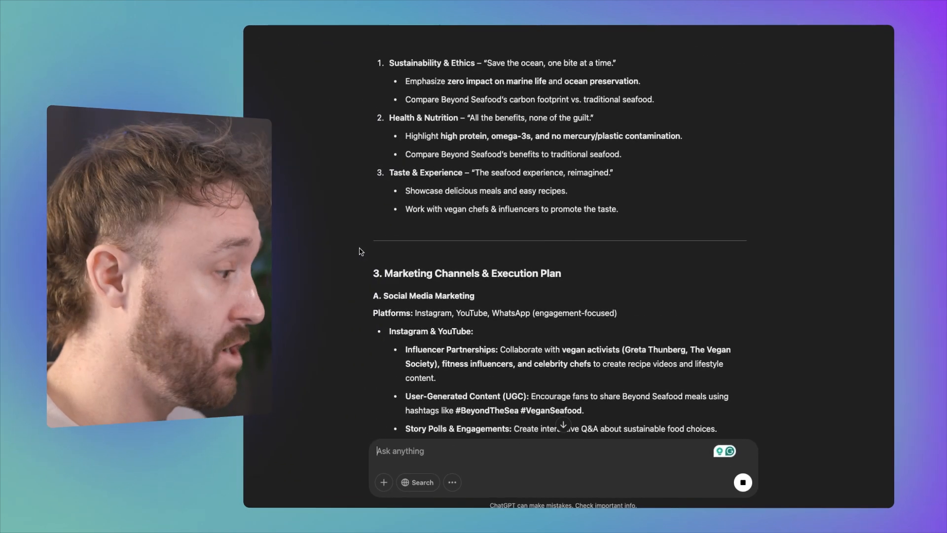
pyautogui.scroll(-3)
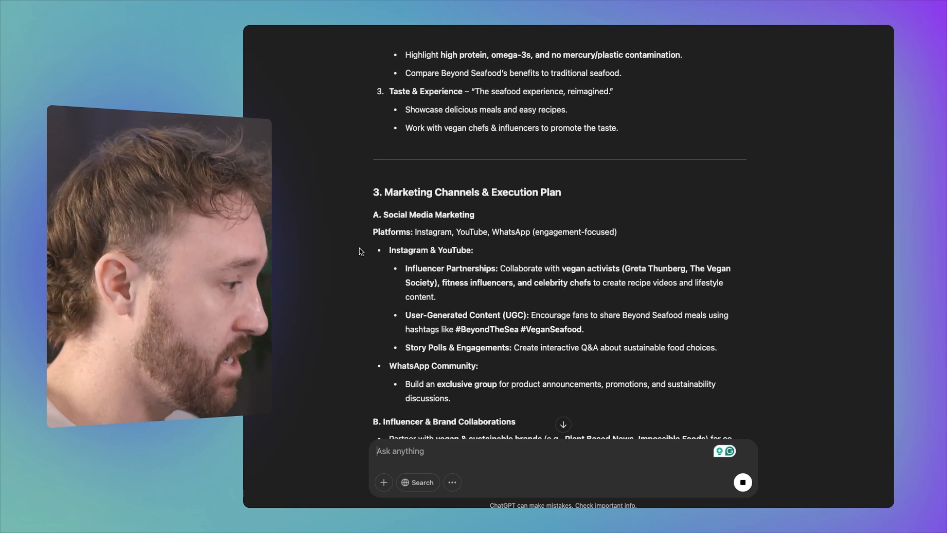
pyautogui.scroll(-3)
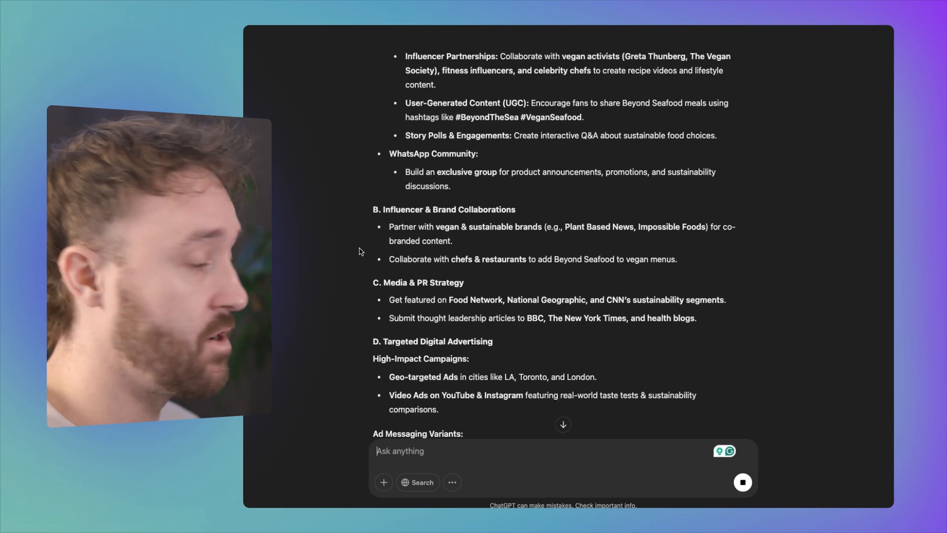
pyautogui.scroll(-3)
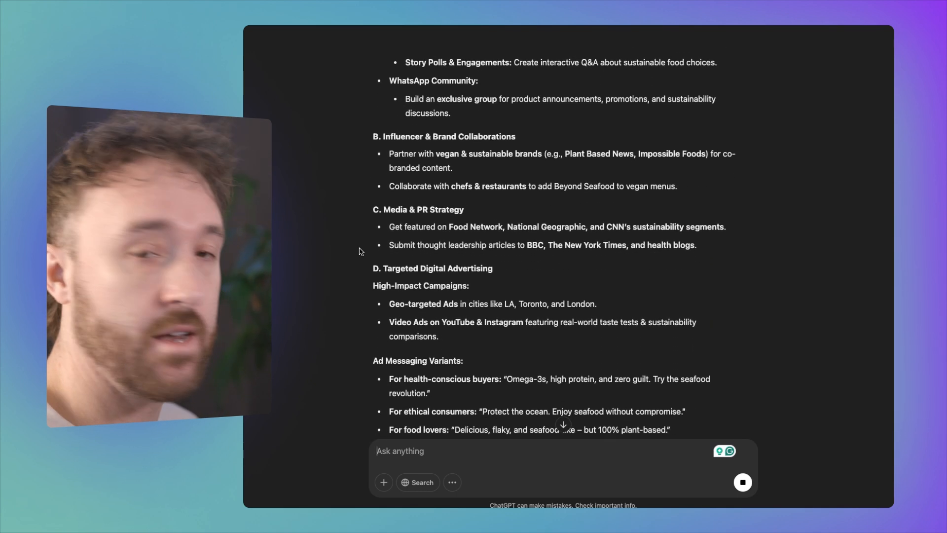
pyautogui.scroll(-3)
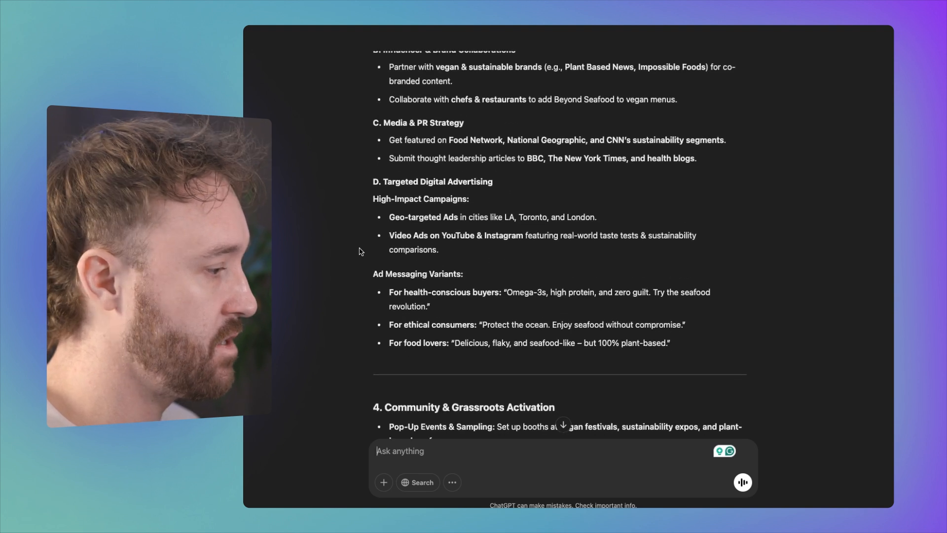
pyautogui.scroll(-3)
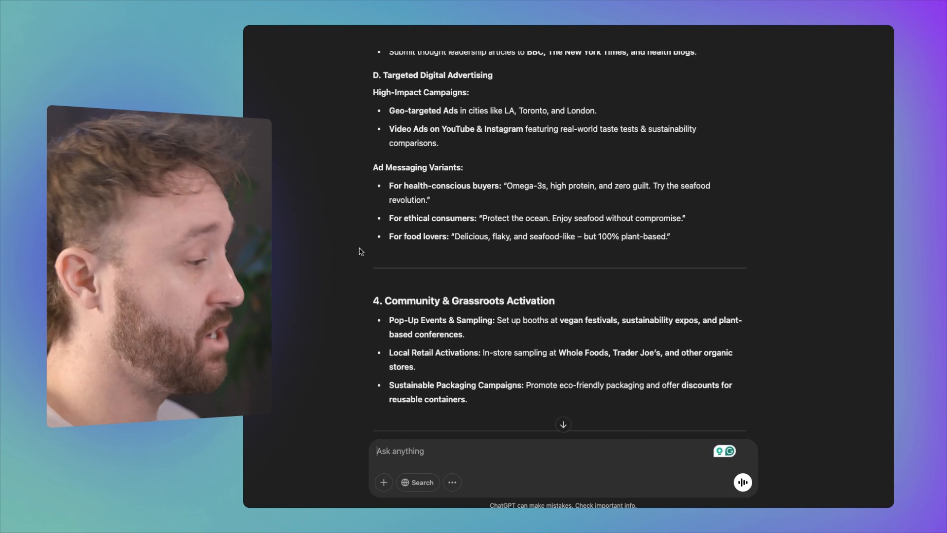
pyautogui.scroll(-3)
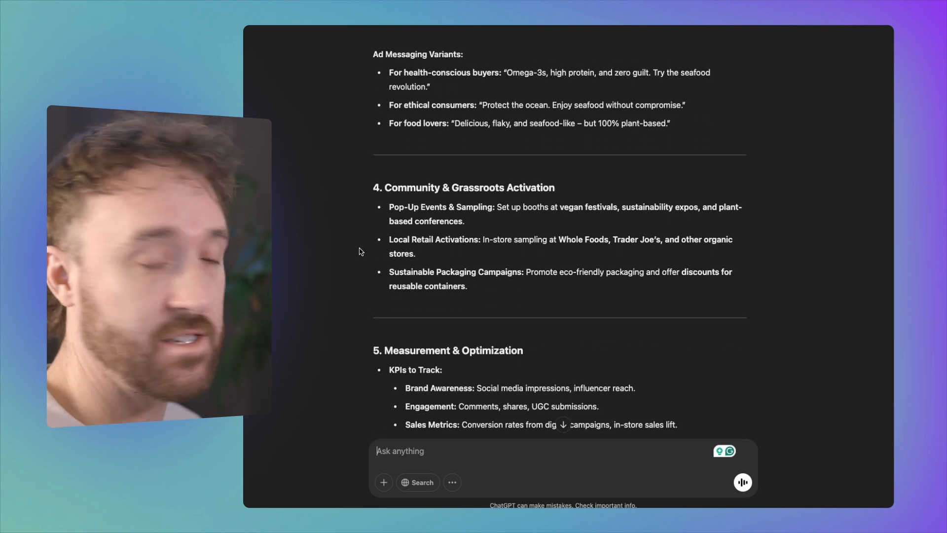
pyautogui.scroll(-3)
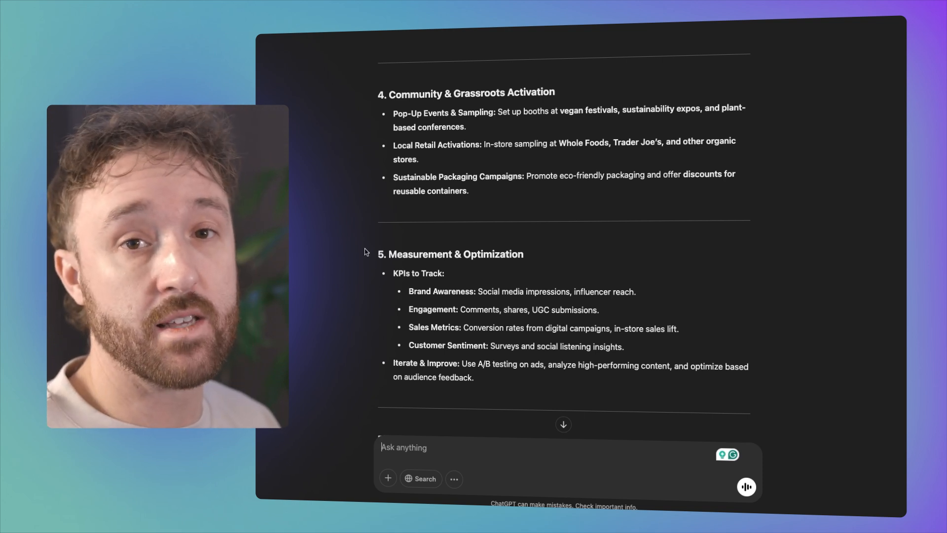
pyautogui.scroll(-3)
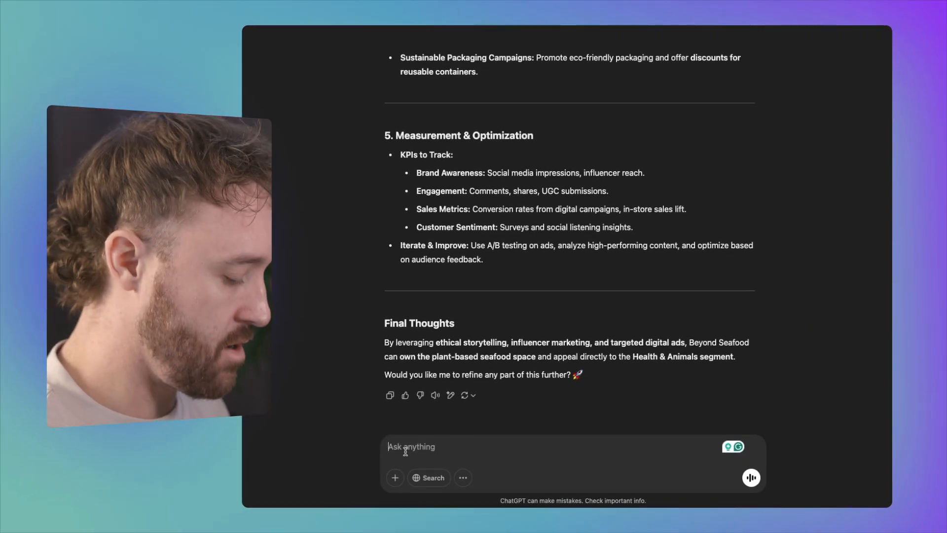
# Step: Request a sample Beyond Seafood Instagram post with caption, hashtags and suggested influencer
pyautogui.write('Mock up a sample Instagram post for this Beyond Seafood campaign, including the caption, hashtags, and a suggested influencer to collaborate with.')
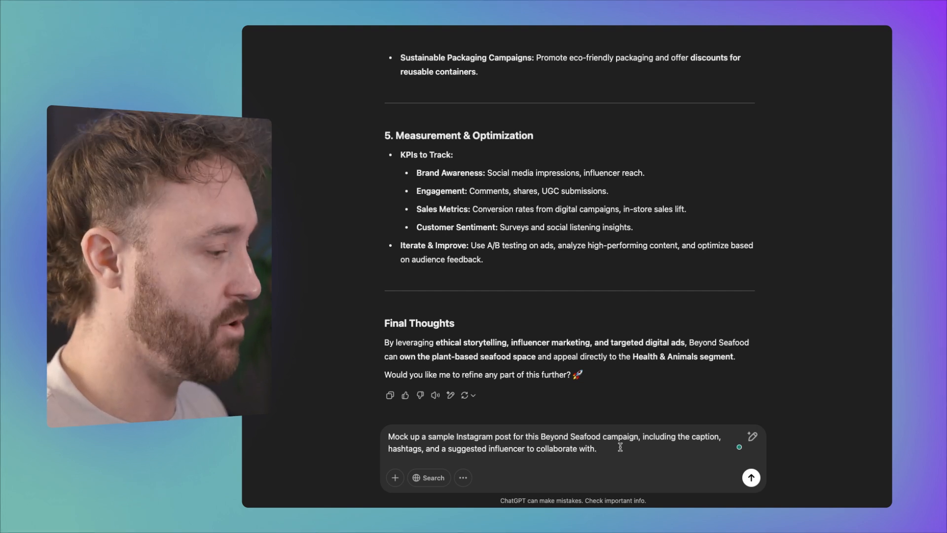
pyautogui.click(750, 478)
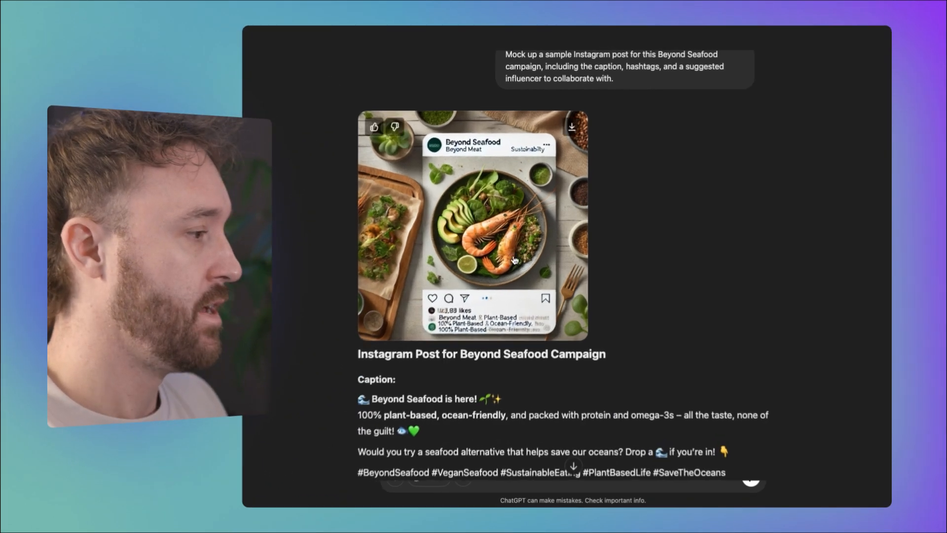
# Step: Scroll through the Instagram mockup reply's caption, hashtags and suggested influencers Greta Thunberg or Gaz Oakley
pyautogui.scroll(-3)
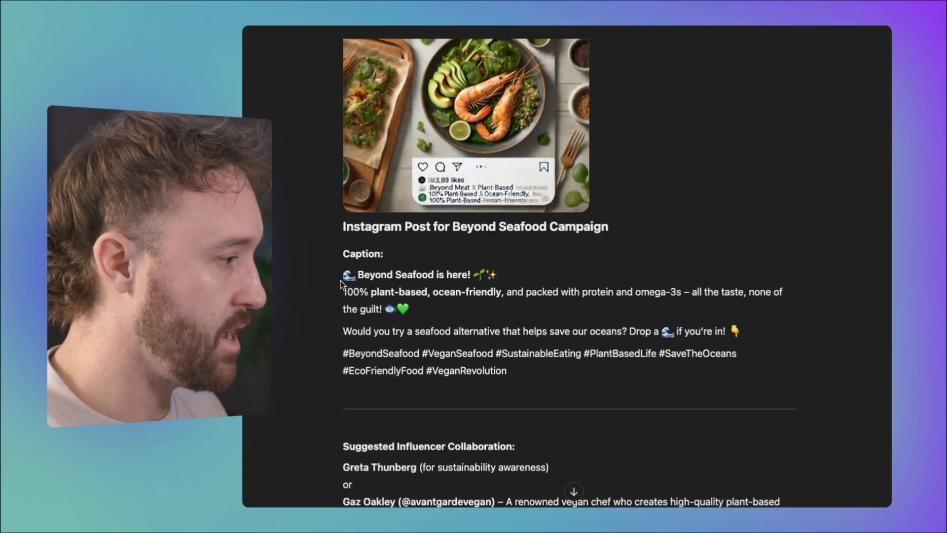
pyautogui.scroll(-3)
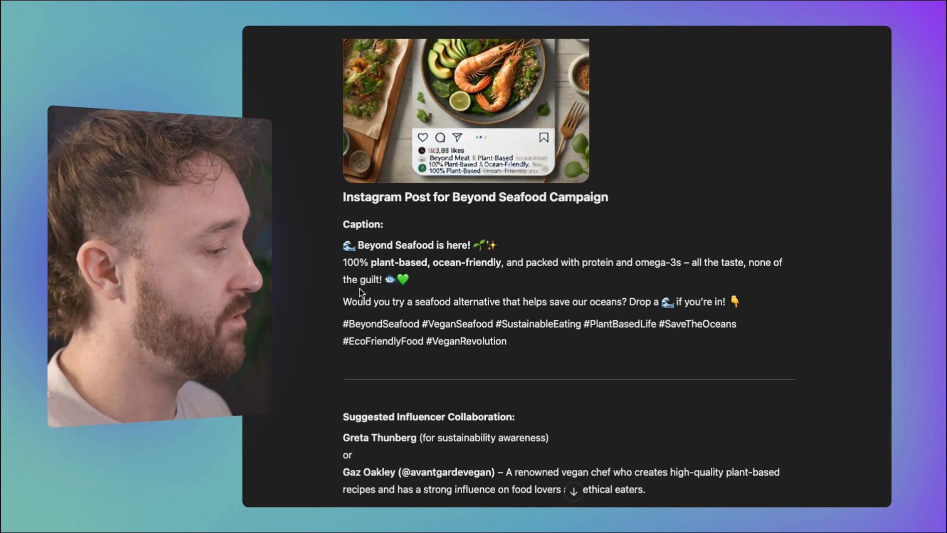
pyautogui.scroll(-3)
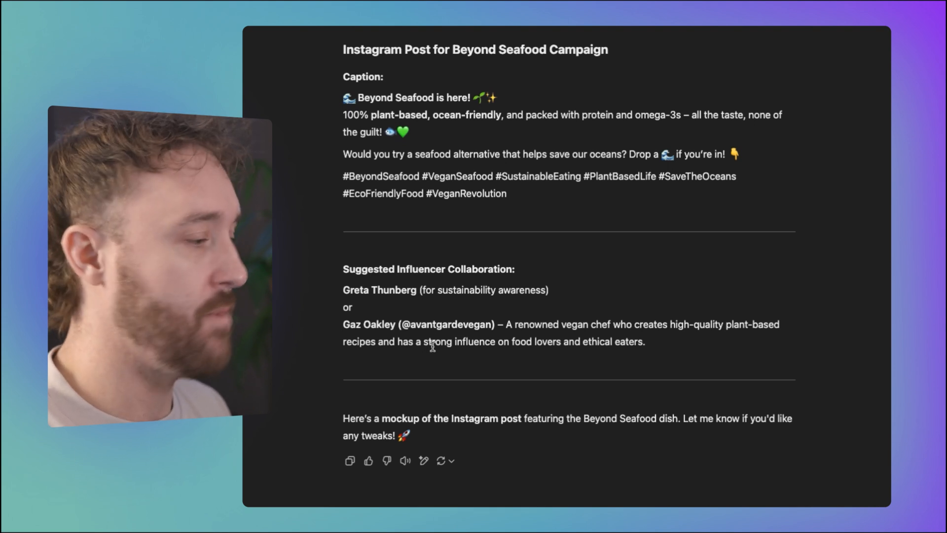
pyautogui.scroll(-3)
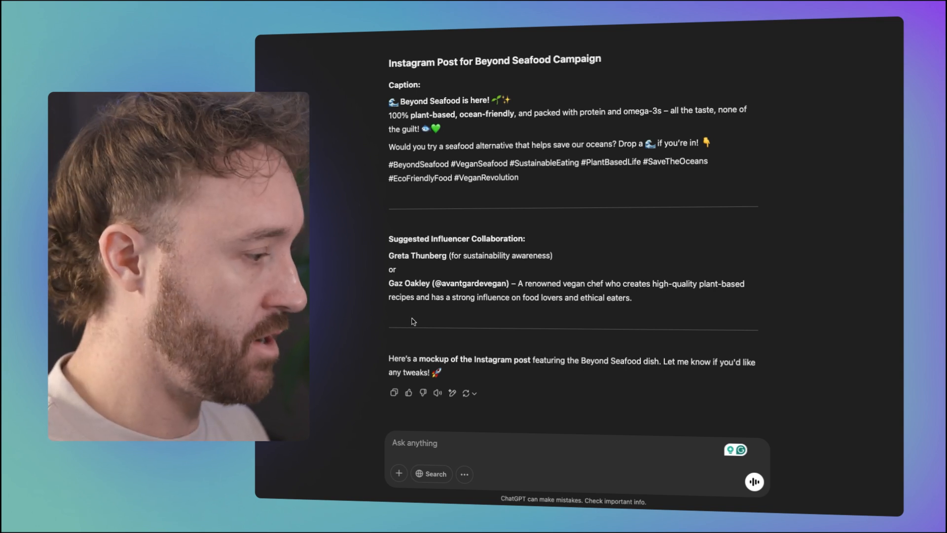
# Step: Ask ChatGPT for an influencer outreach email outline and copy to send to Gaz
pyautogui.write("Let's sa")
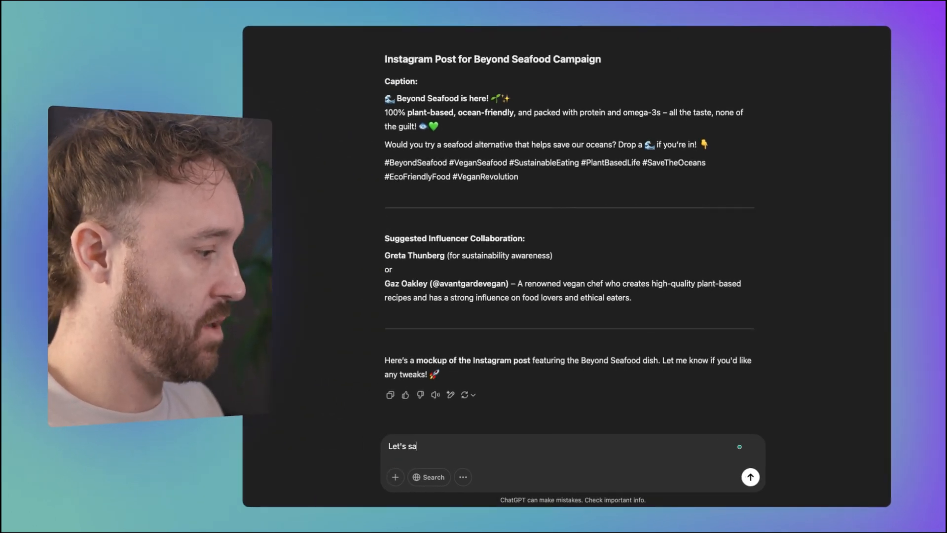
pyautogui.write('y we wanted to work wi')
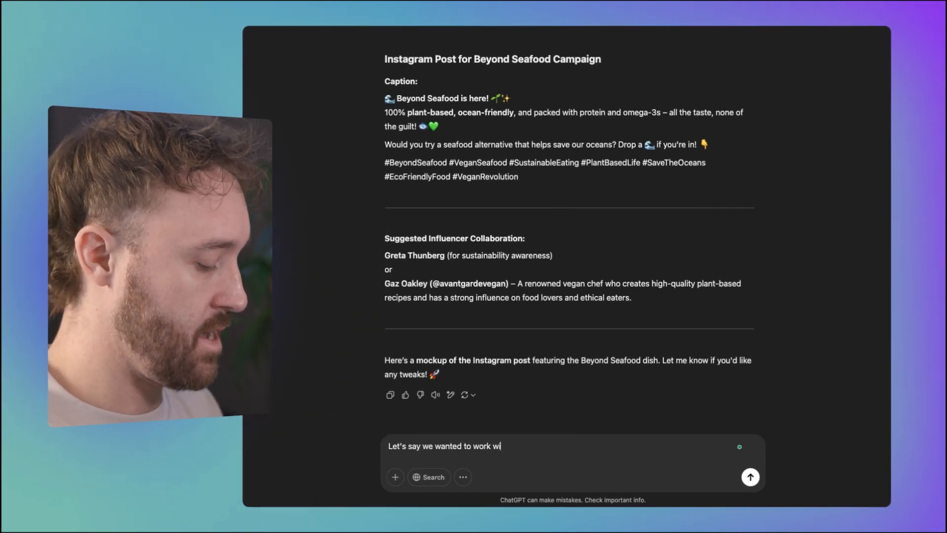
pyautogui.write('th Gaz - could you')
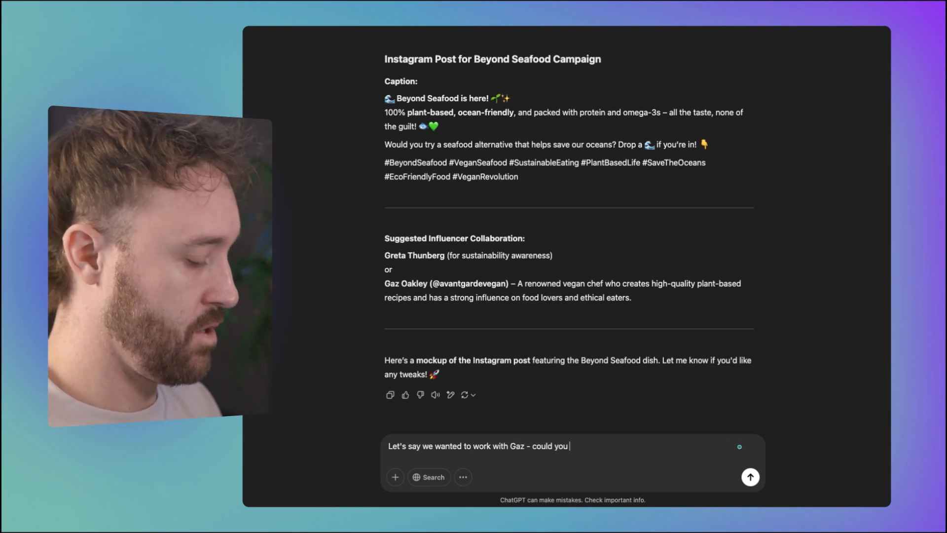
pyautogui.write('create an')
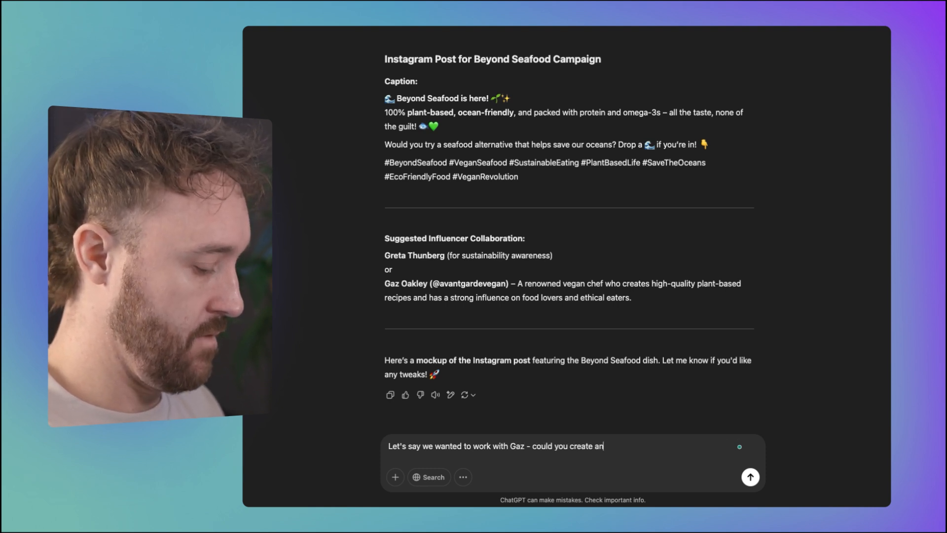
pyautogui.write('influencer email')
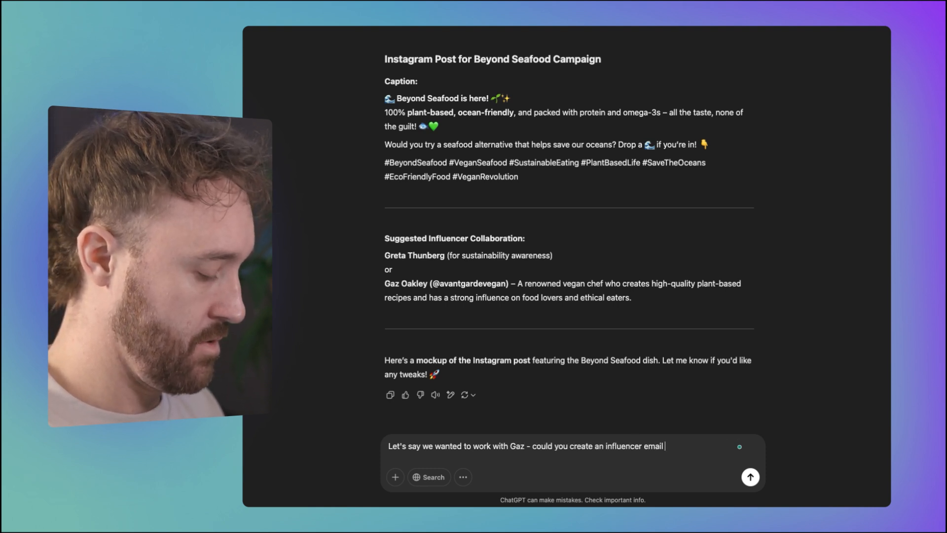
pyautogui.write('outline and')
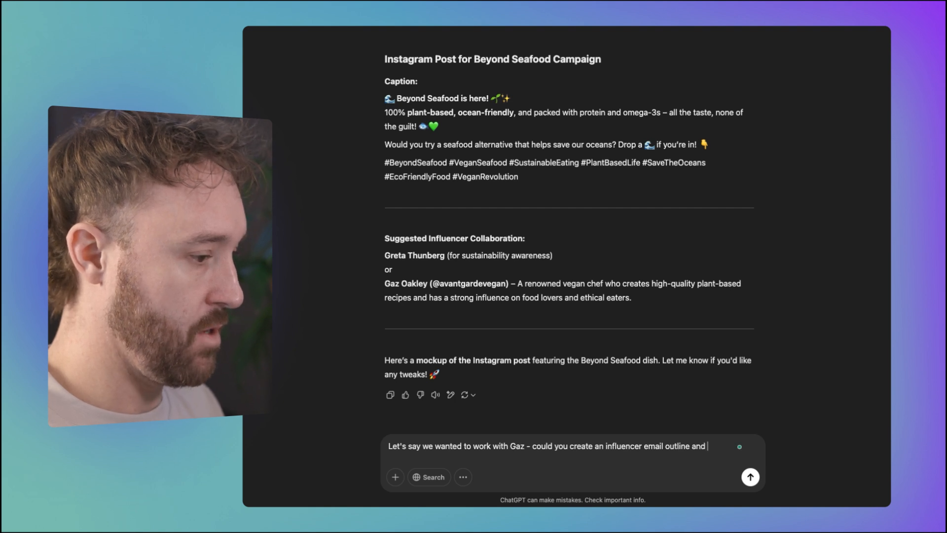
pyautogui.write('copy we could send?')
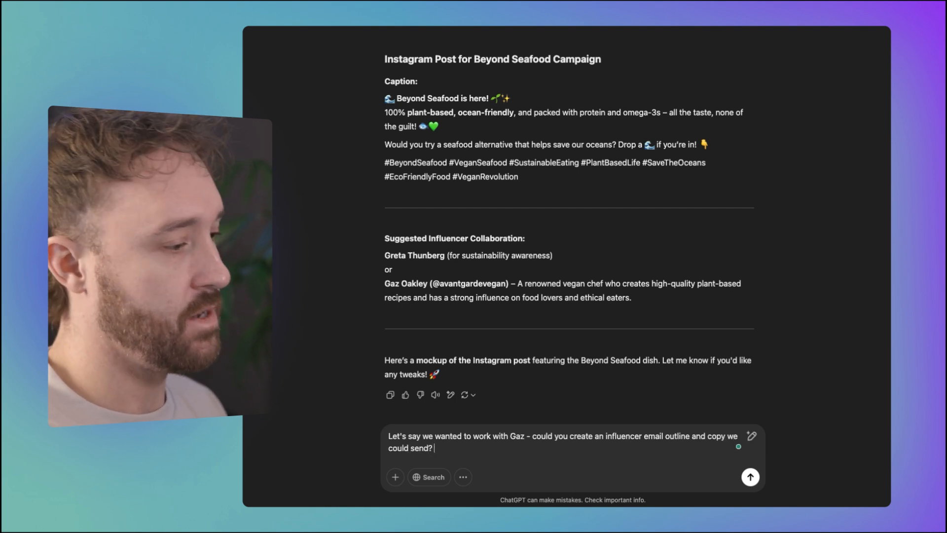
pyautogui.click(749, 476)
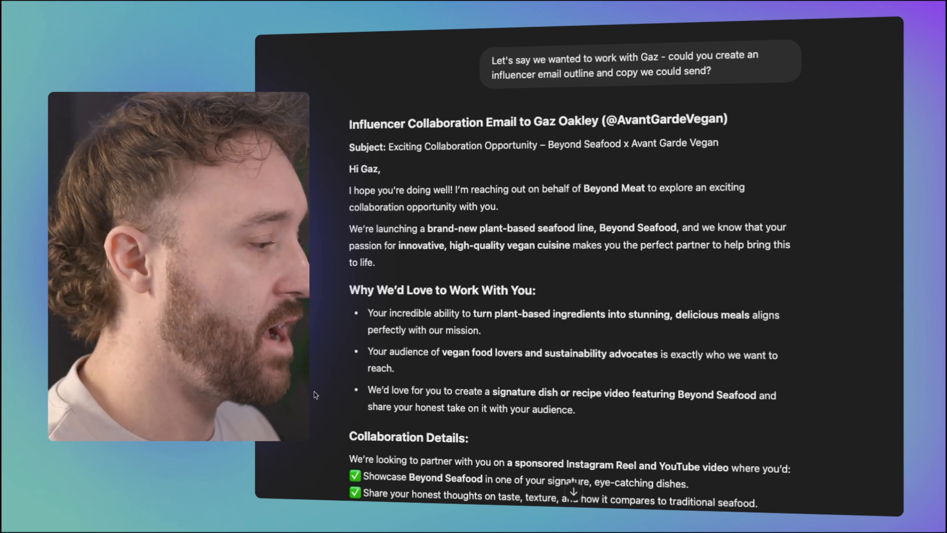
pyautogui.scroll(-3)
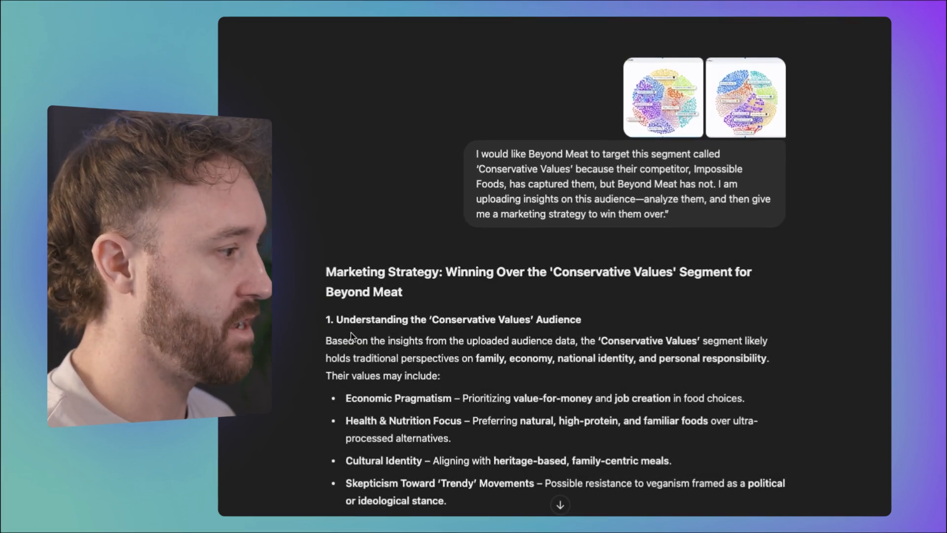
pyautogui.scroll(-3)
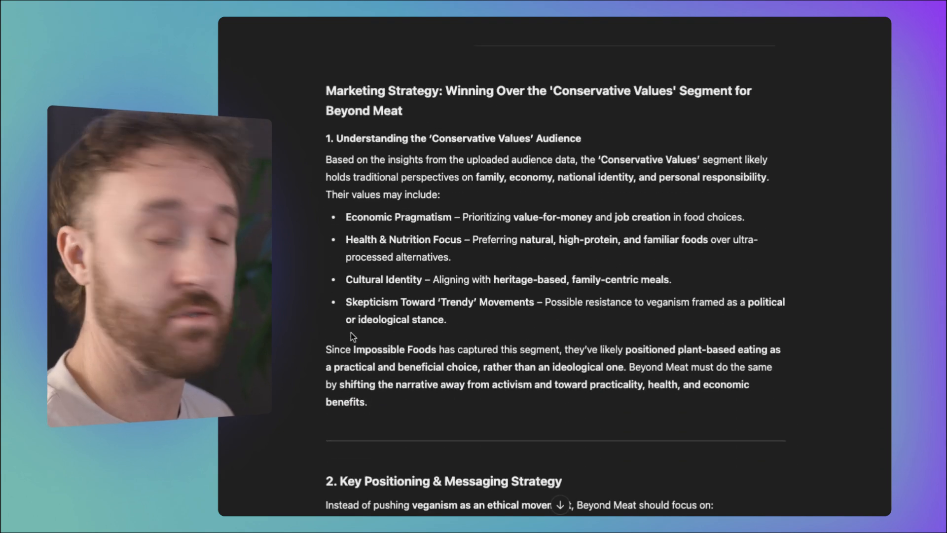
pyautogui.scroll(-3)
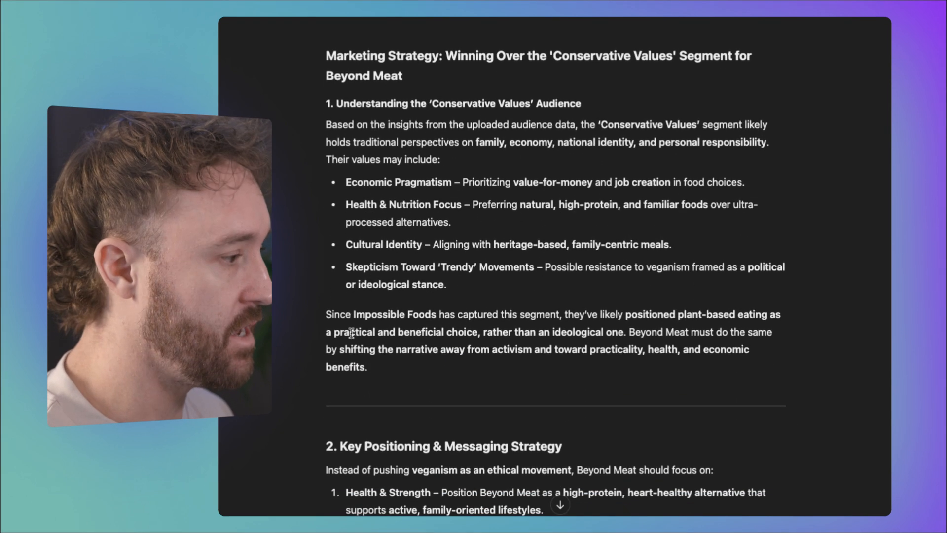
pyautogui.scroll(-3)
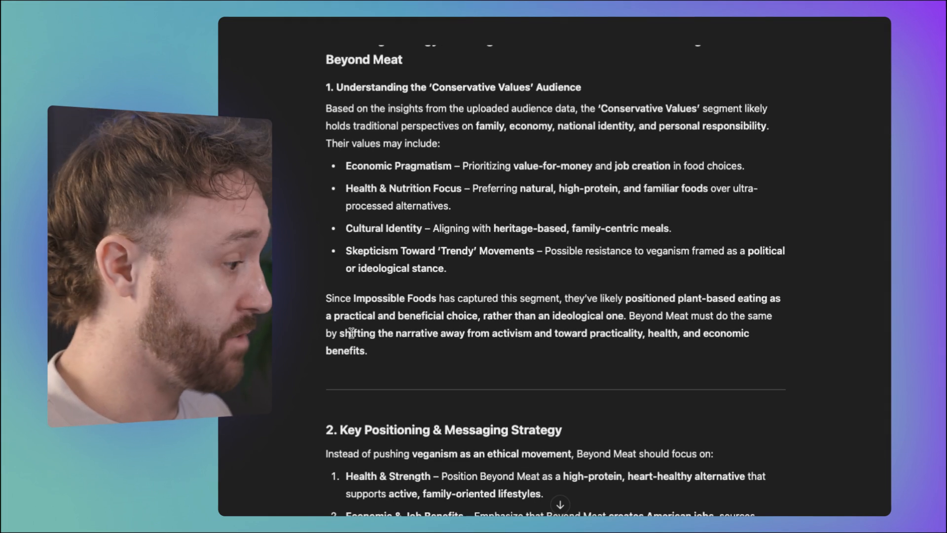
pyautogui.scroll(-3)
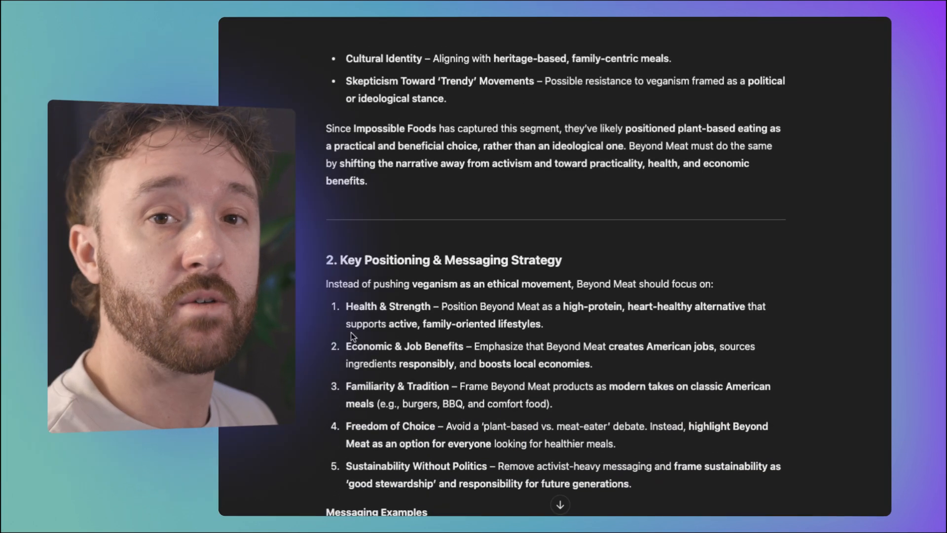
pyautogui.scroll(-3)
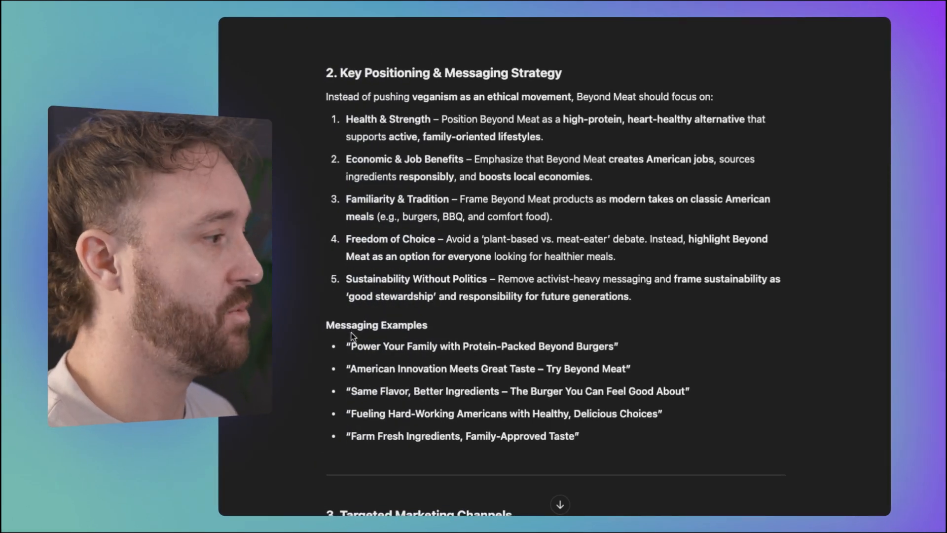
pyautogui.scroll(3)
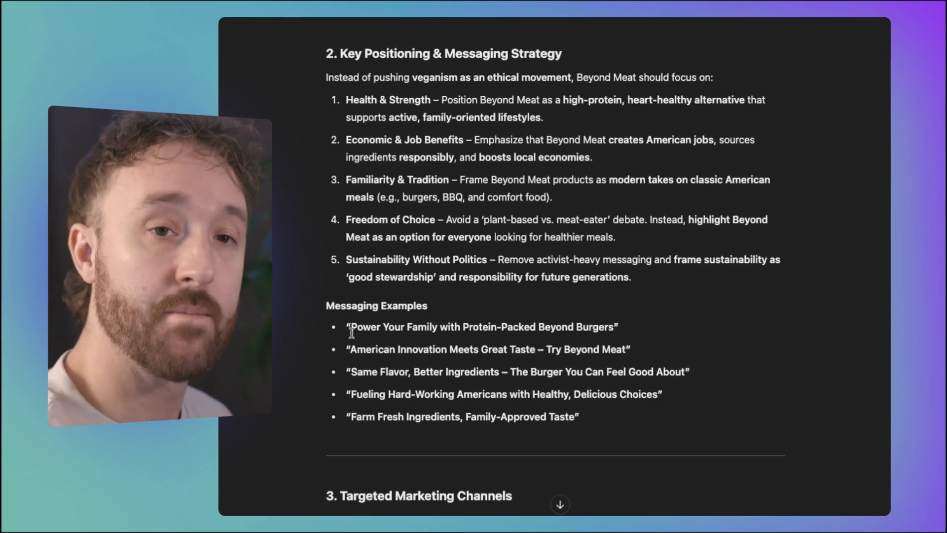
pyautogui.scroll(-3)
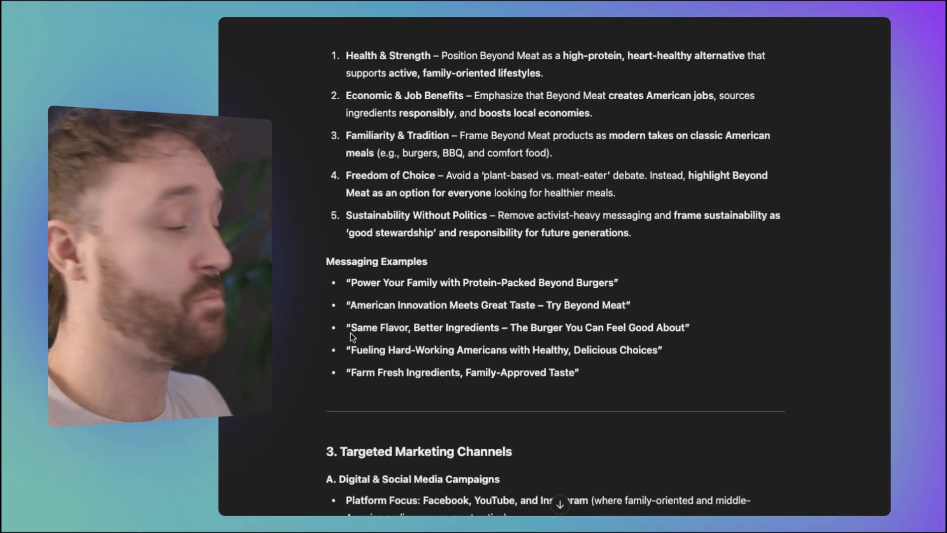
pyautogui.scroll(-3)
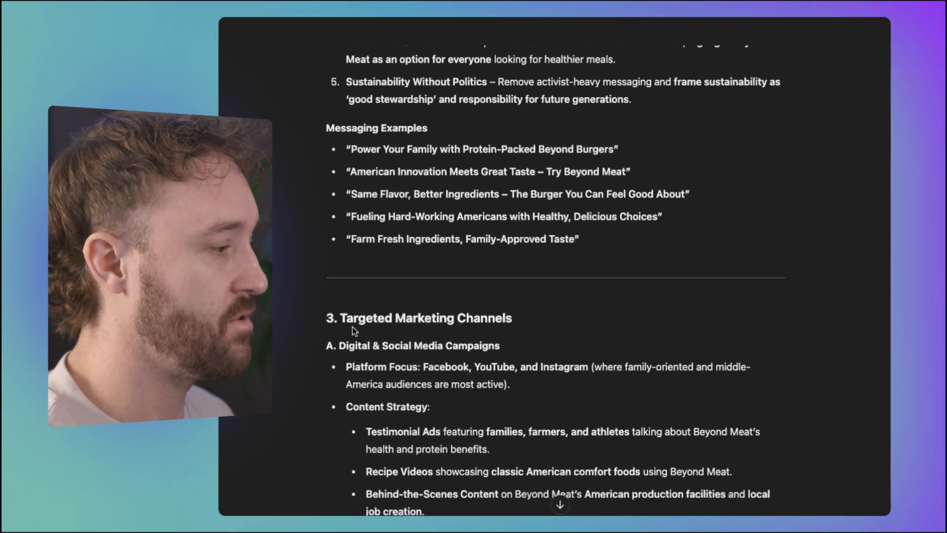
pyautogui.scroll(3)
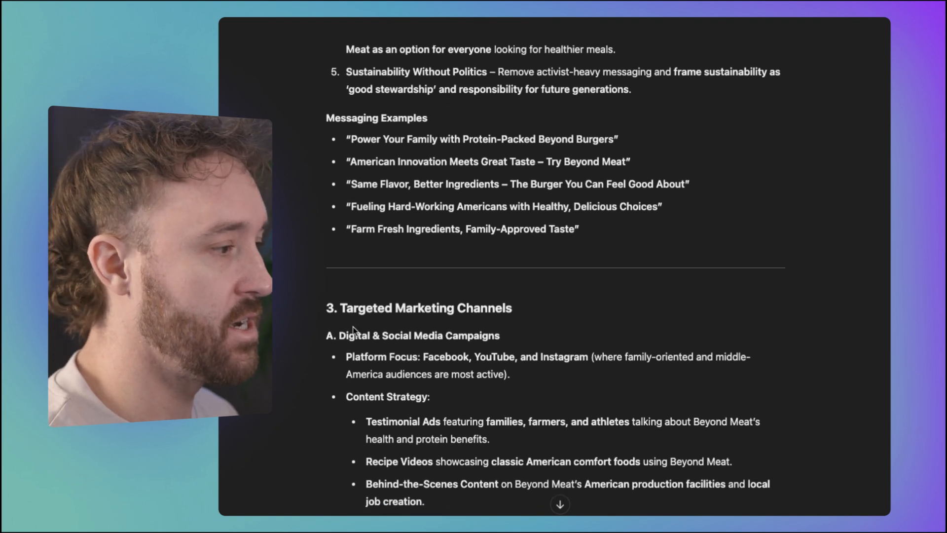
pyautogui.scroll(-3)
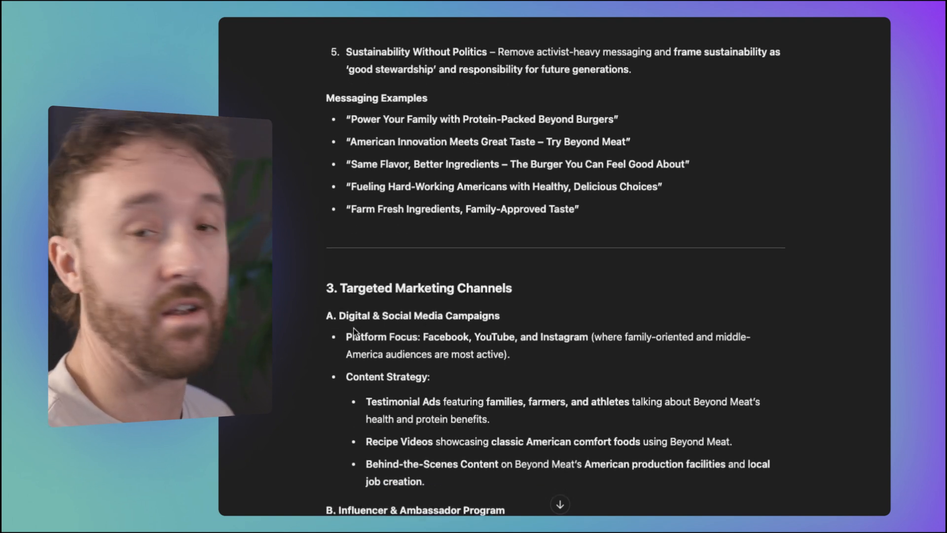
pyautogui.scroll(-3)
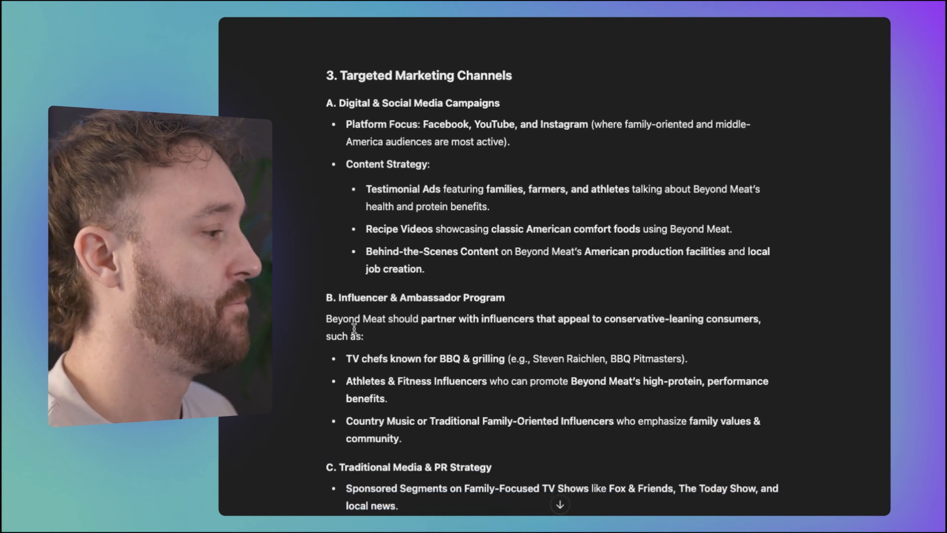
pyautogui.scroll(-3)
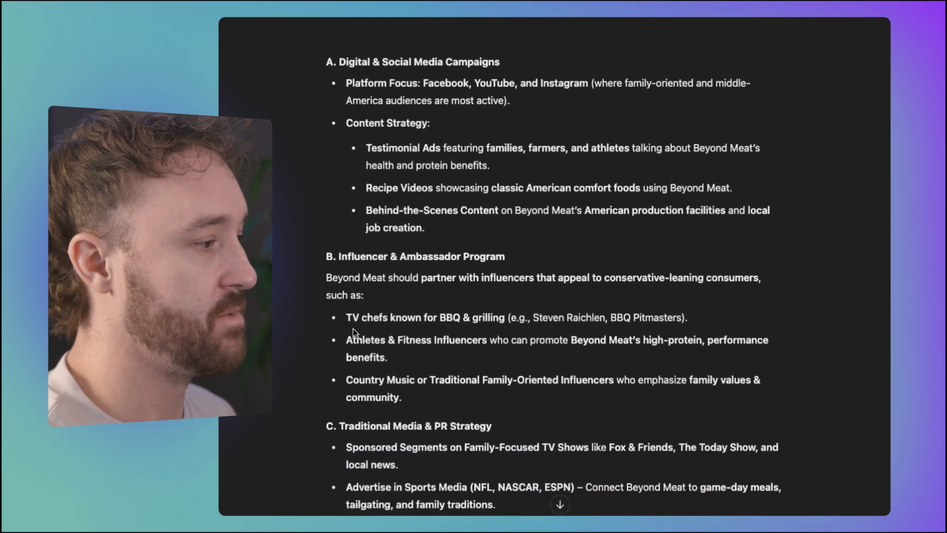
pyautogui.scroll(-3)
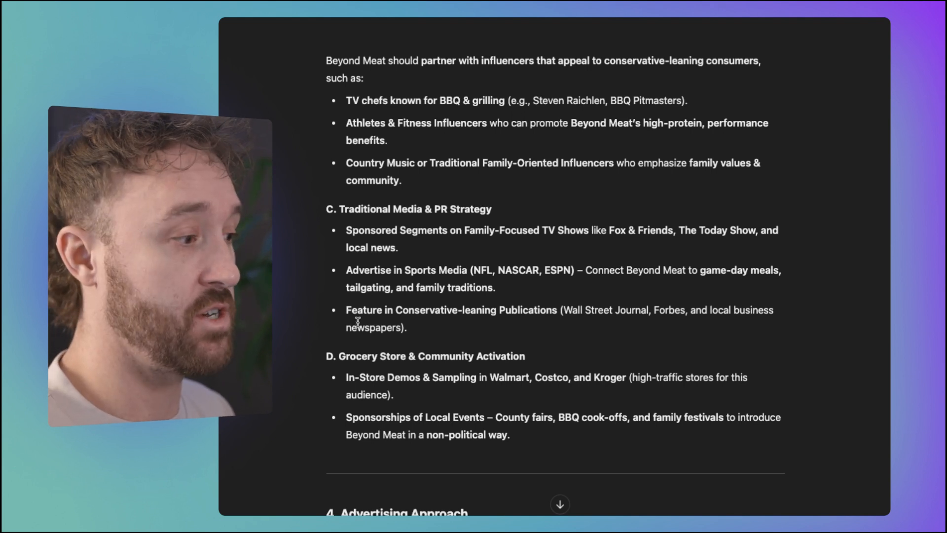
pyautogui.moveTo(459, 367)
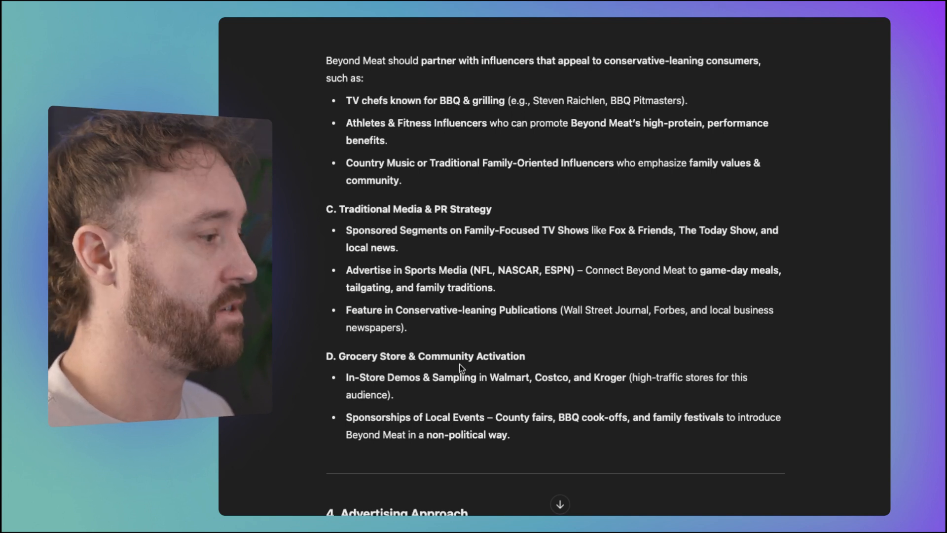
pyautogui.moveTo(303, 309)
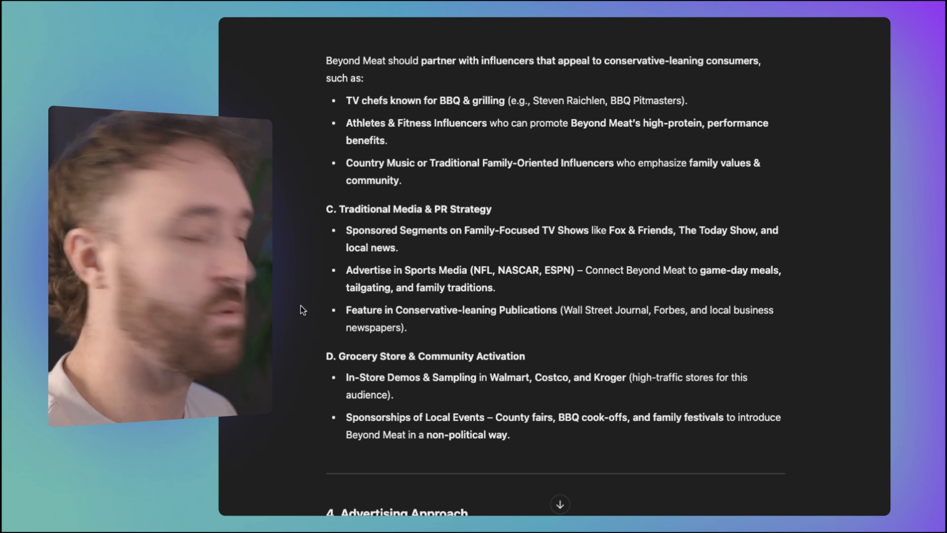
pyautogui.scroll(-3)
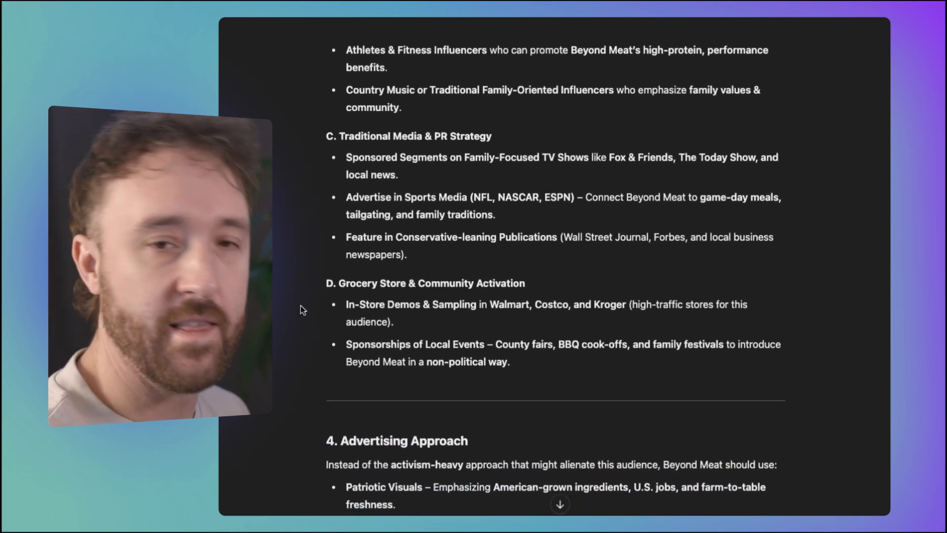
pyautogui.scroll(-3)
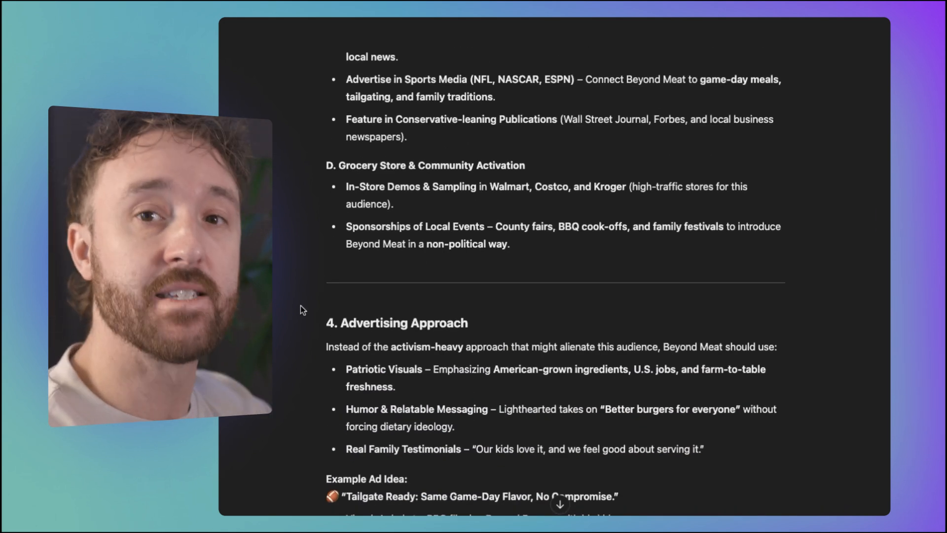
pyautogui.scroll(-3)
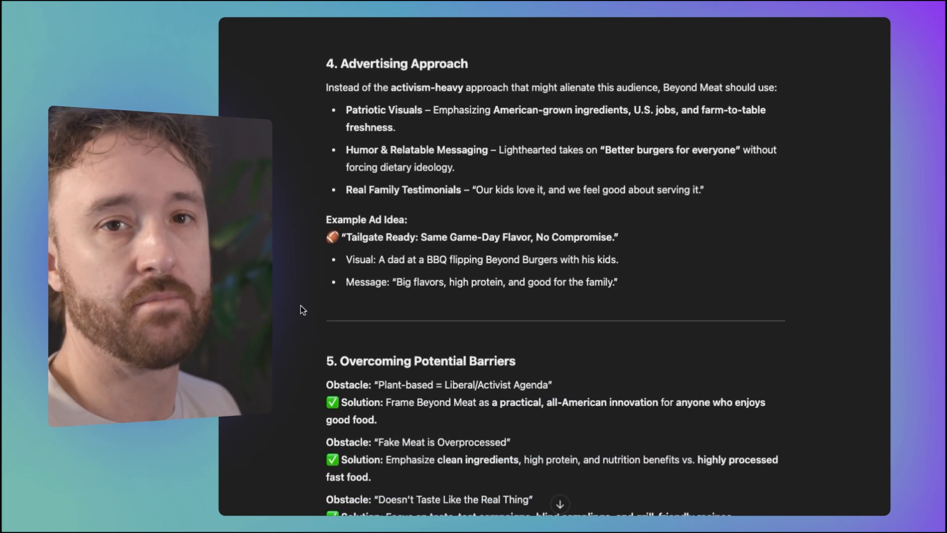
pyautogui.scroll(-3)
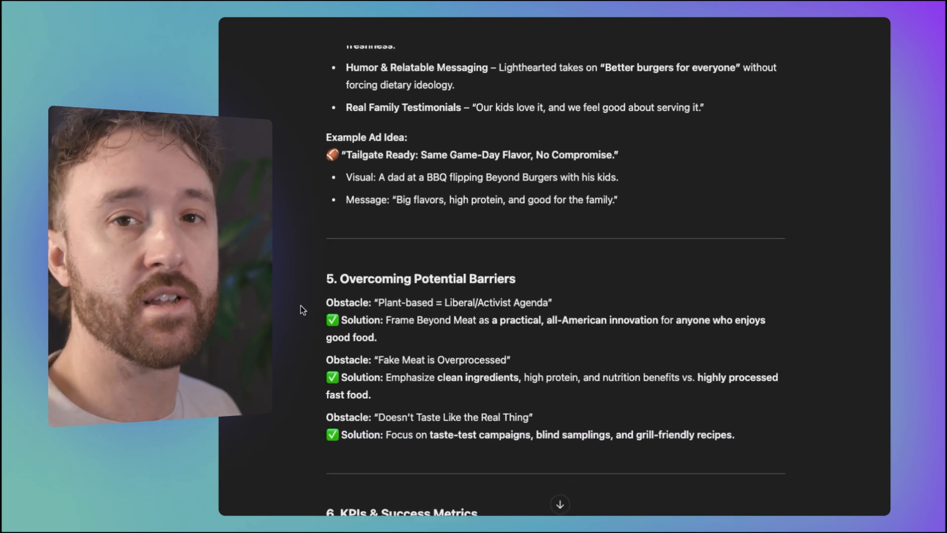
pyautogui.scroll(-3)
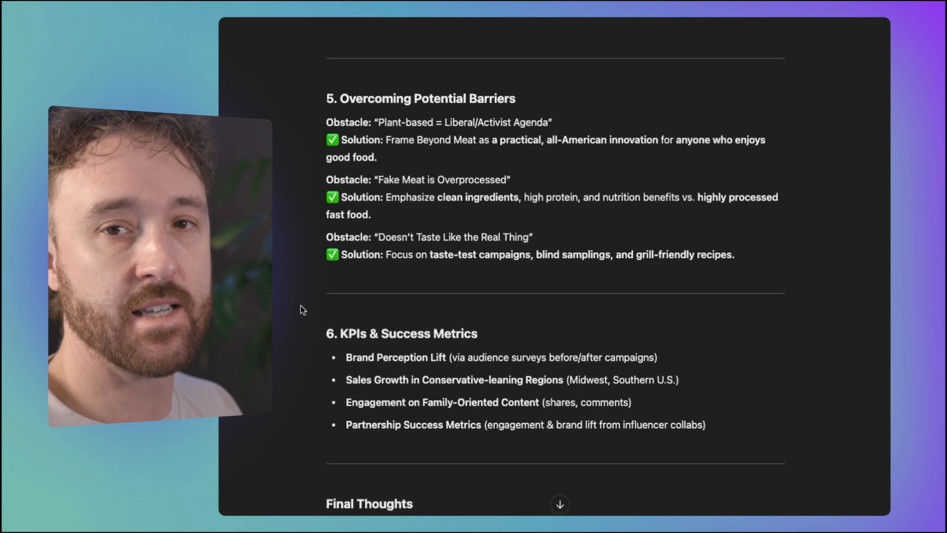
pyautogui.scroll(-3)
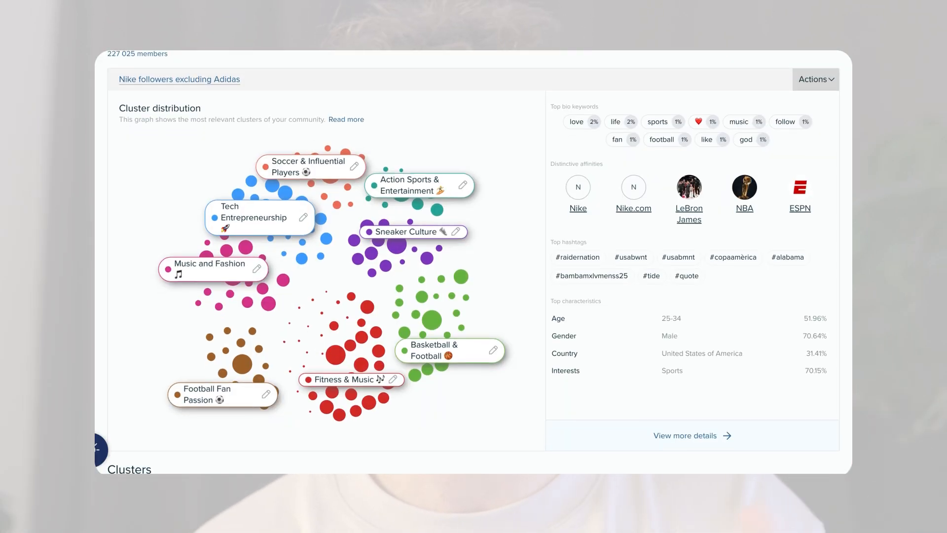
# Step: Show the Demographics of the Music & Fashion Fitness cluster of Nike followers excluding Adidas
pyautogui.click(692, 435)
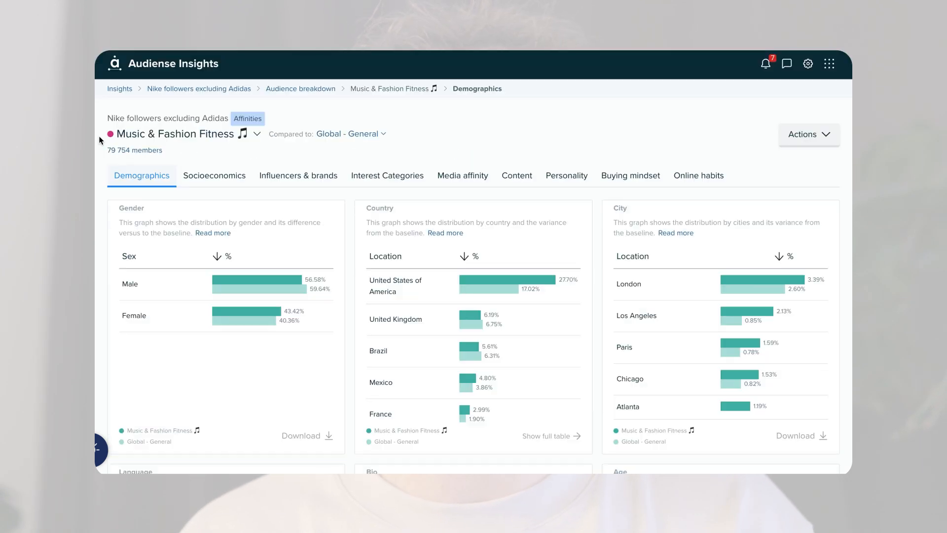
pyautogui.moveTo(386, 138)
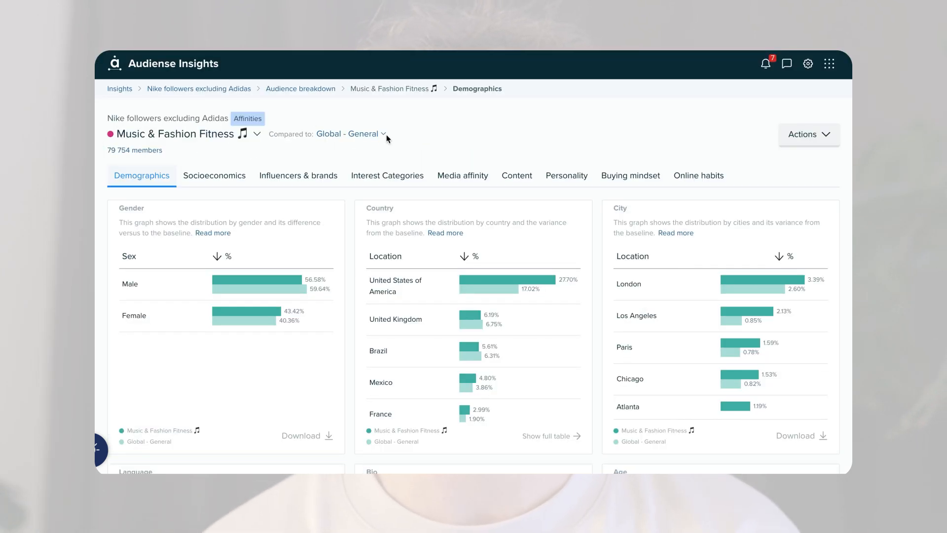